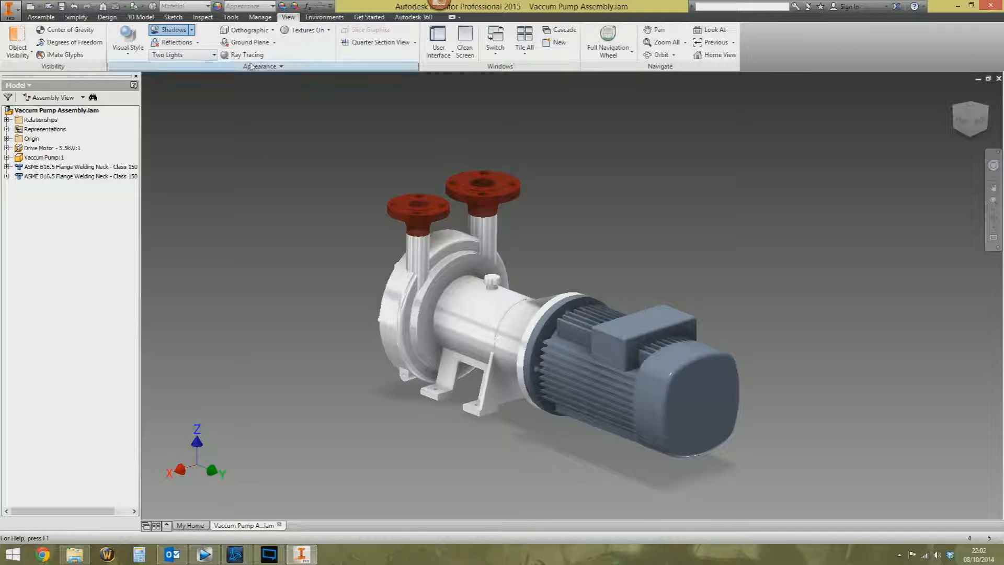
Bring up the assembly marking menu over the vacuum pump model
click(225, 54)
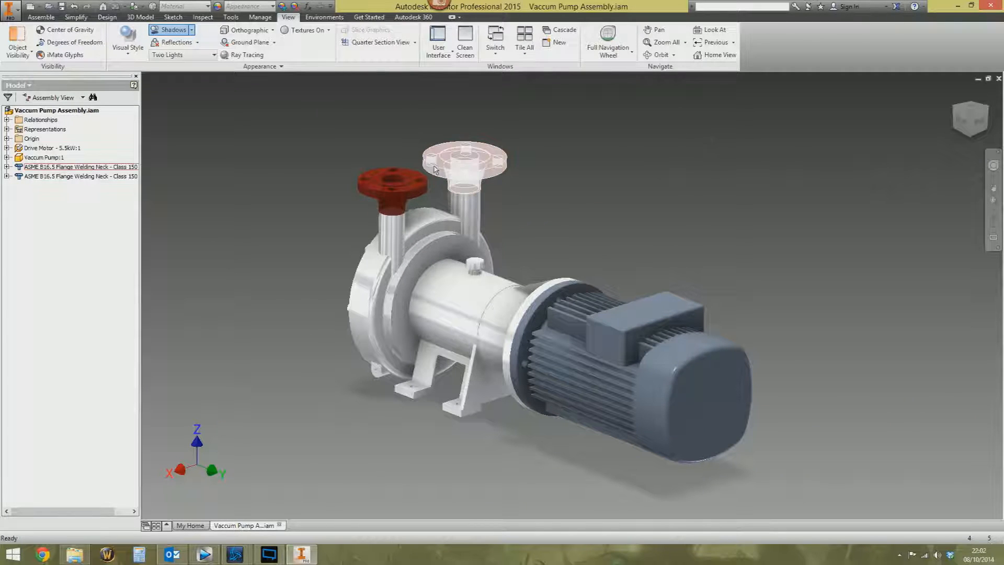
right_click(435, 169)
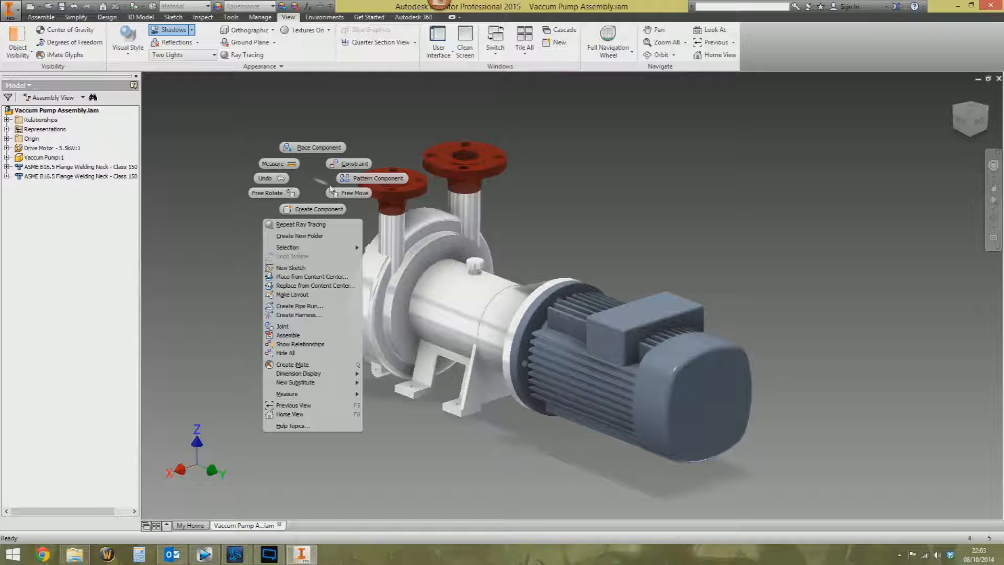
Show and dismiss the marking menu repeatedly, then bring up the pump body's component commands
click(249, 199)
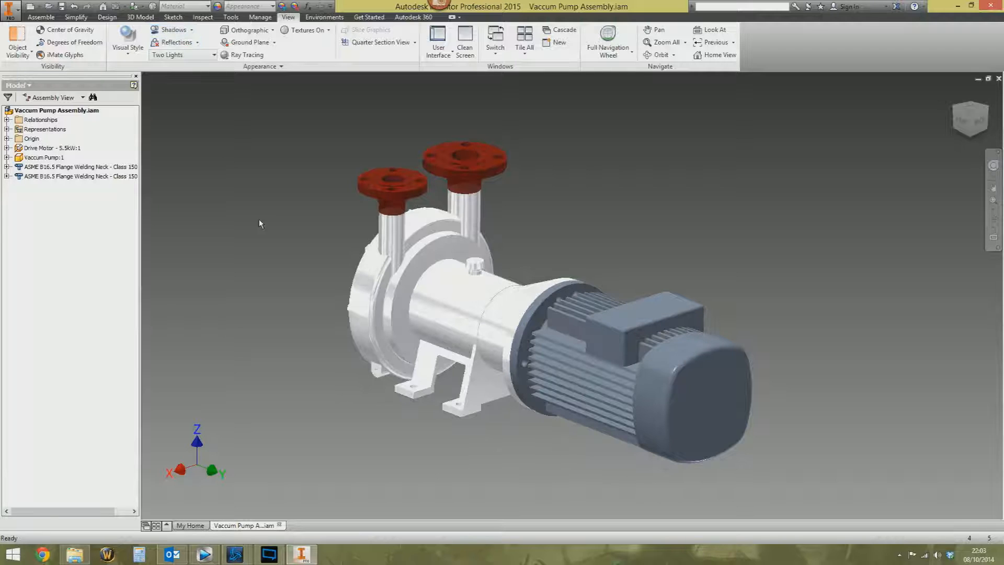
right_click(260, 223)
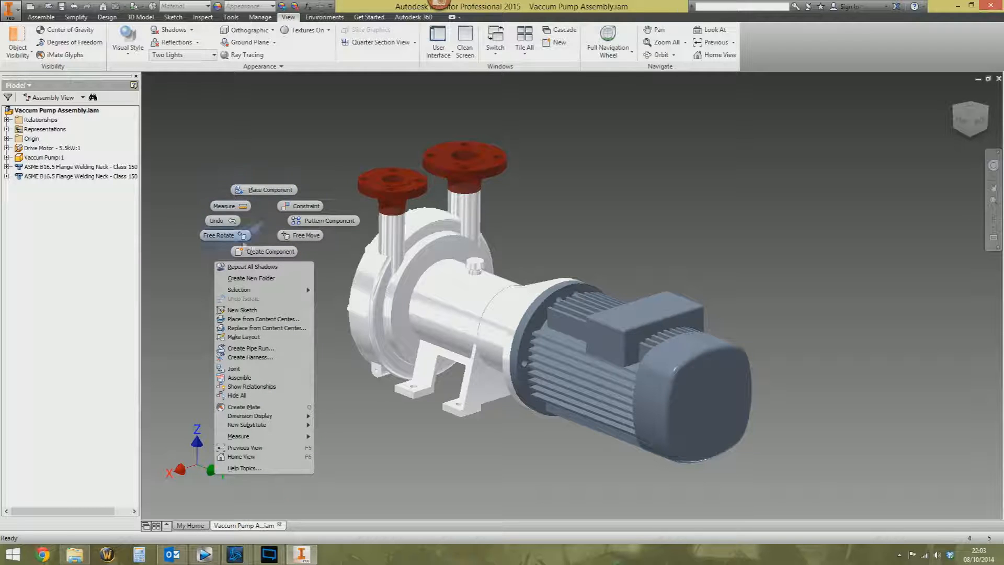
mouse_move(222, 206)
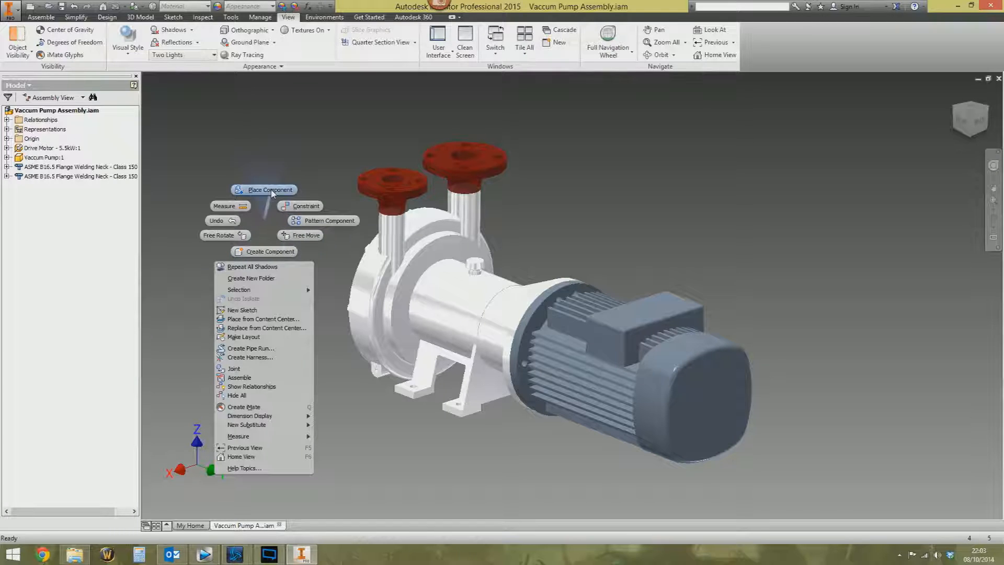
click(272, 209)
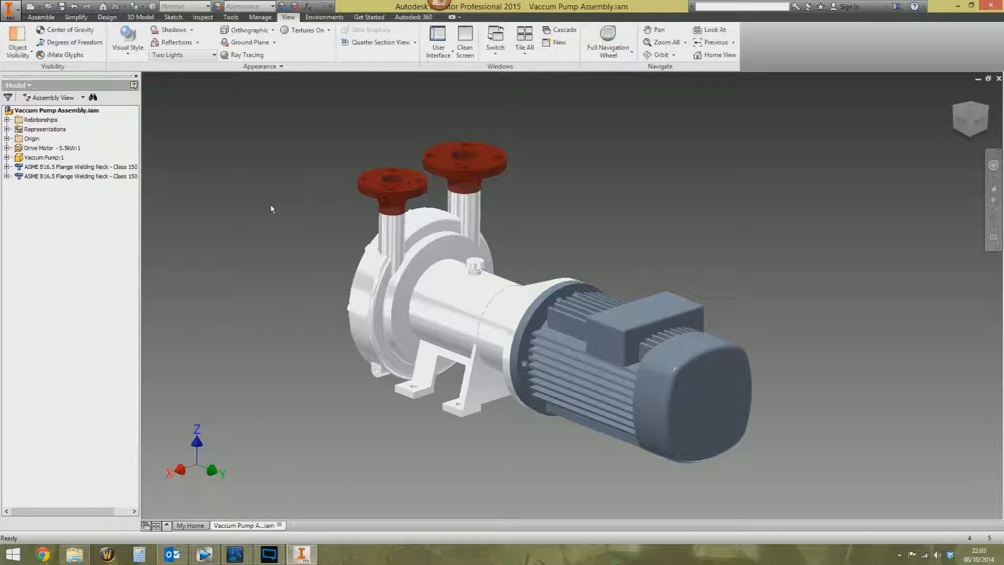
right_click(271, 208)
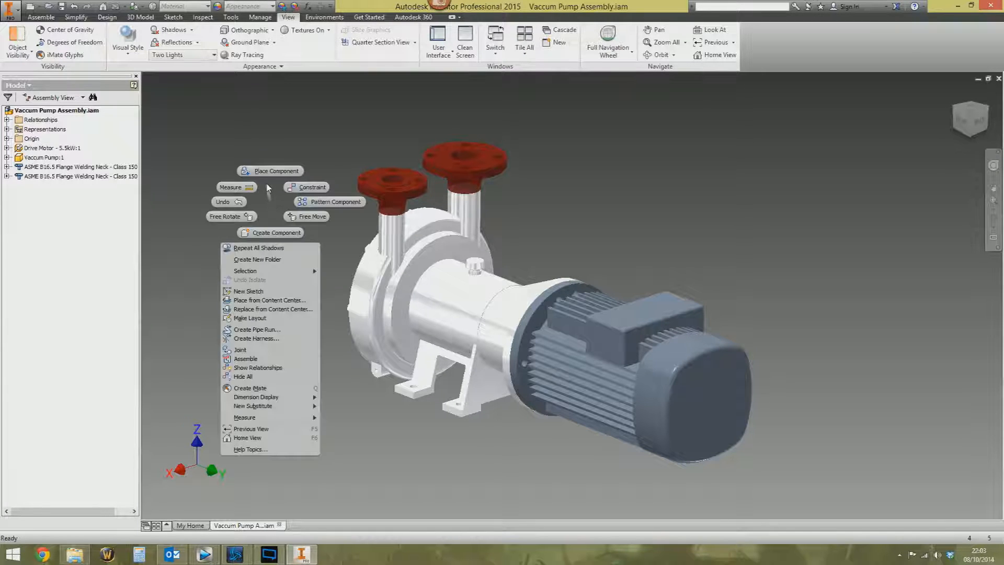
mouse_move(283, 172)
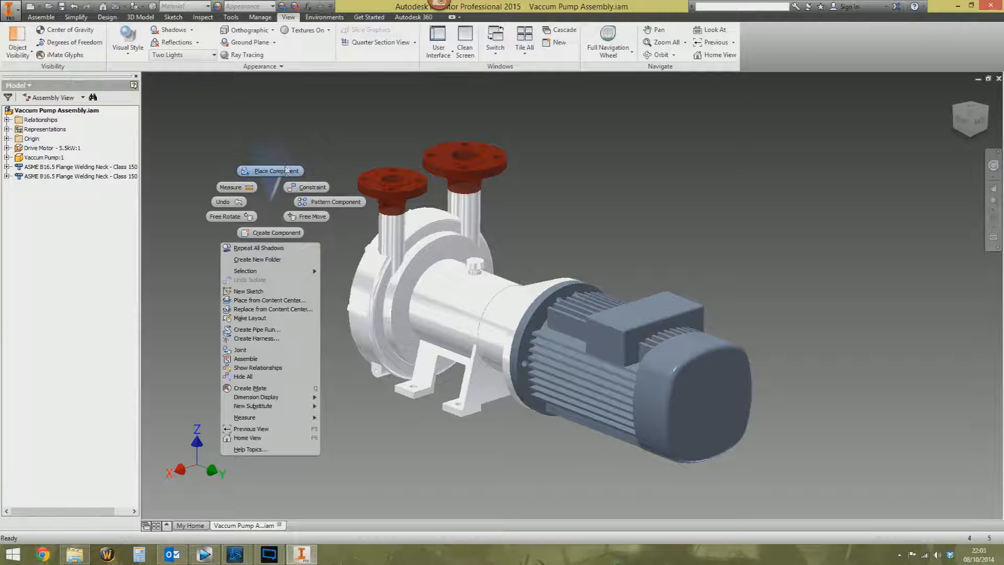
mouse_move(305, 188)
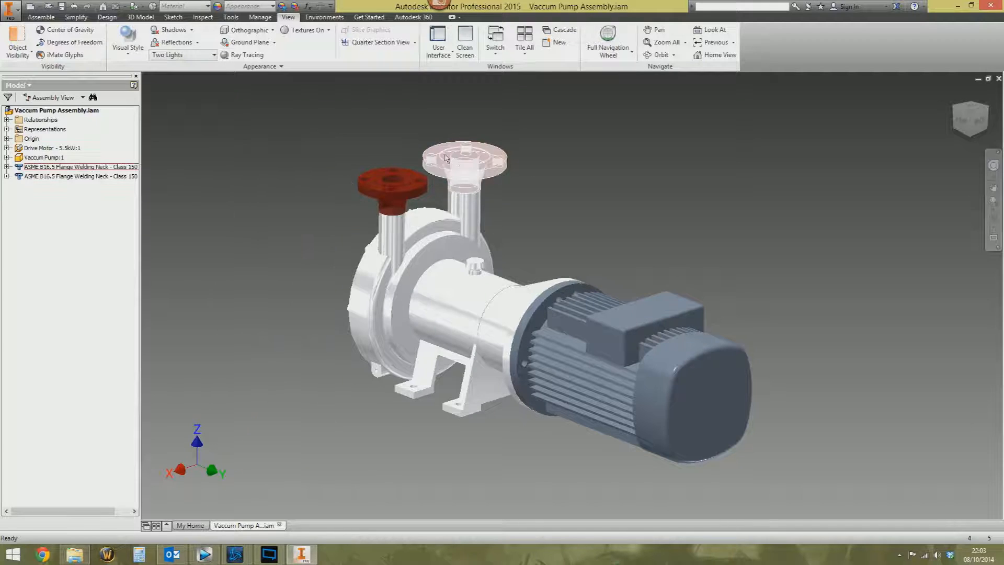
right_click(427, 288)
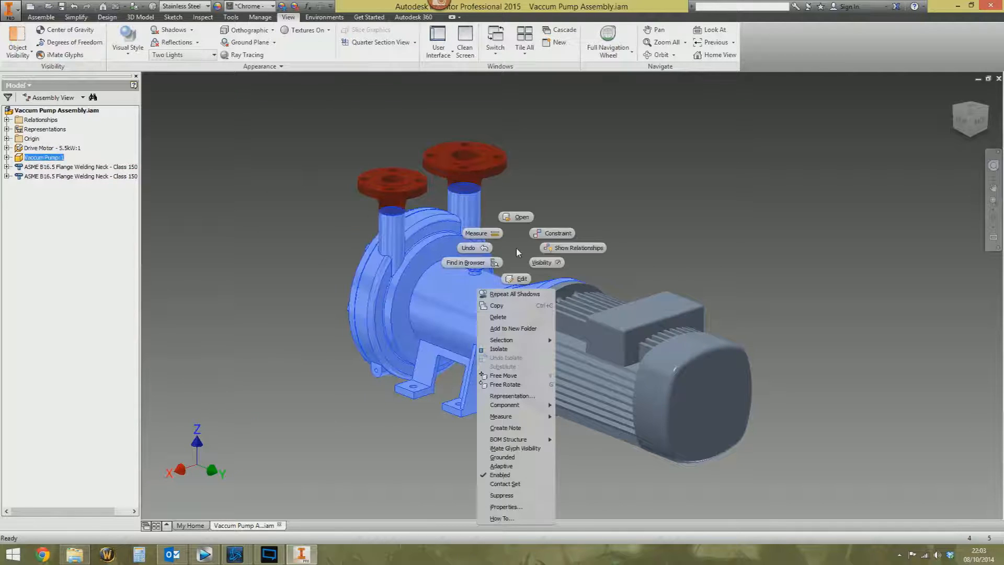
mouse_move(525, 228)
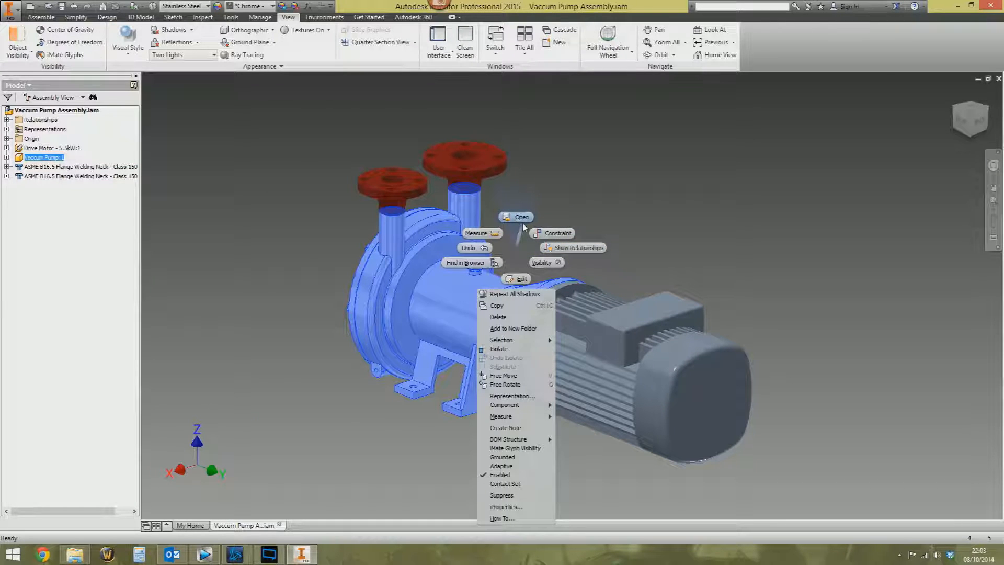
mouse_move(565, 286)
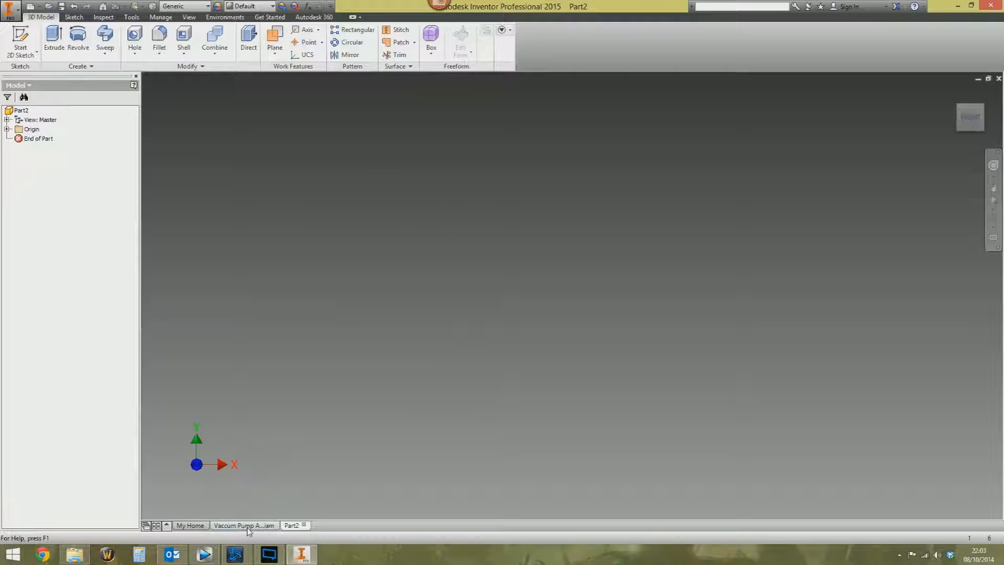
Make the Vaccum Pump Assembly the active document again
click(243, 525)
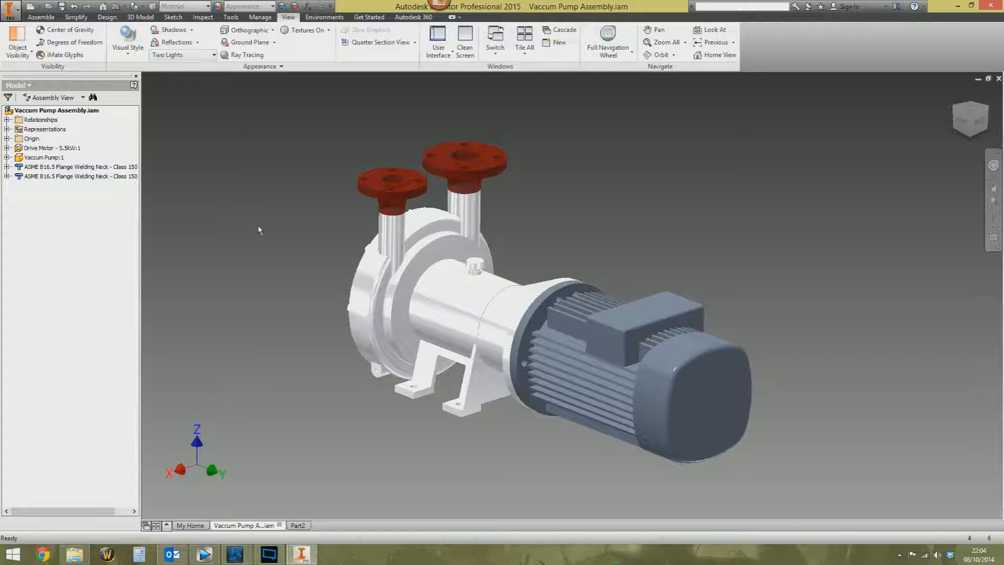
Use the marking menu on the upper flange to open the NC5678.idw drawing
right_click(260, 229)
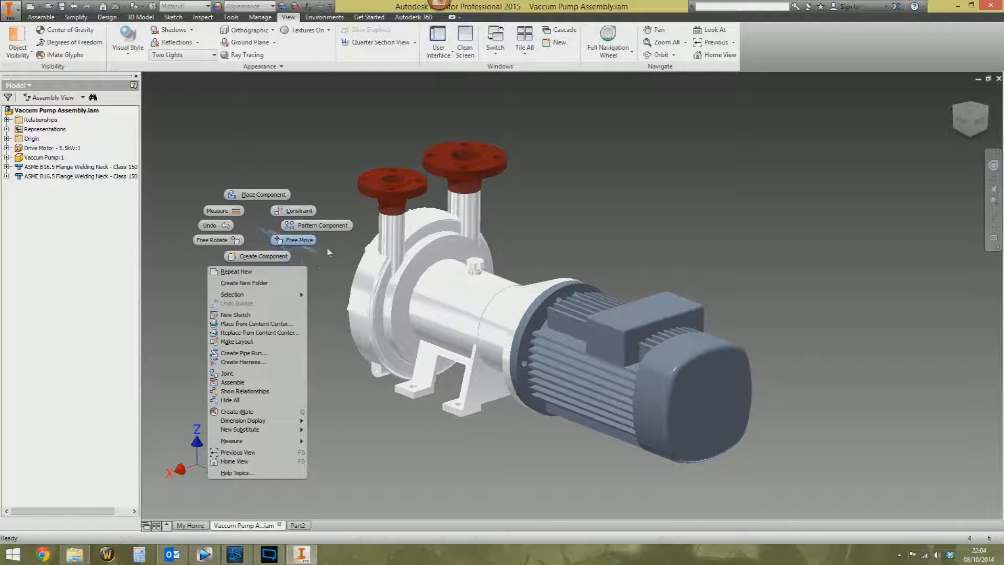
mouse_move(251, 221)
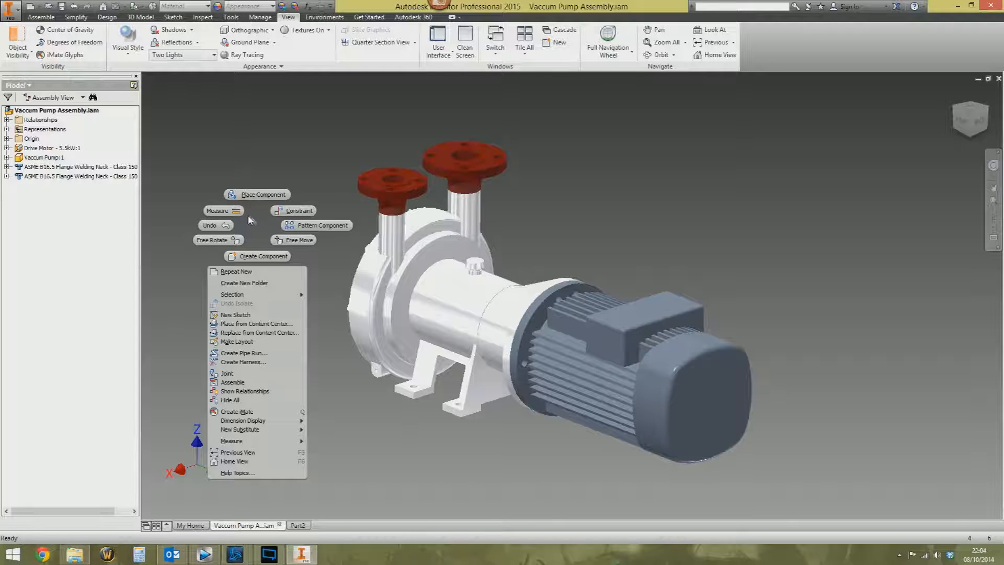
click(273, 239)
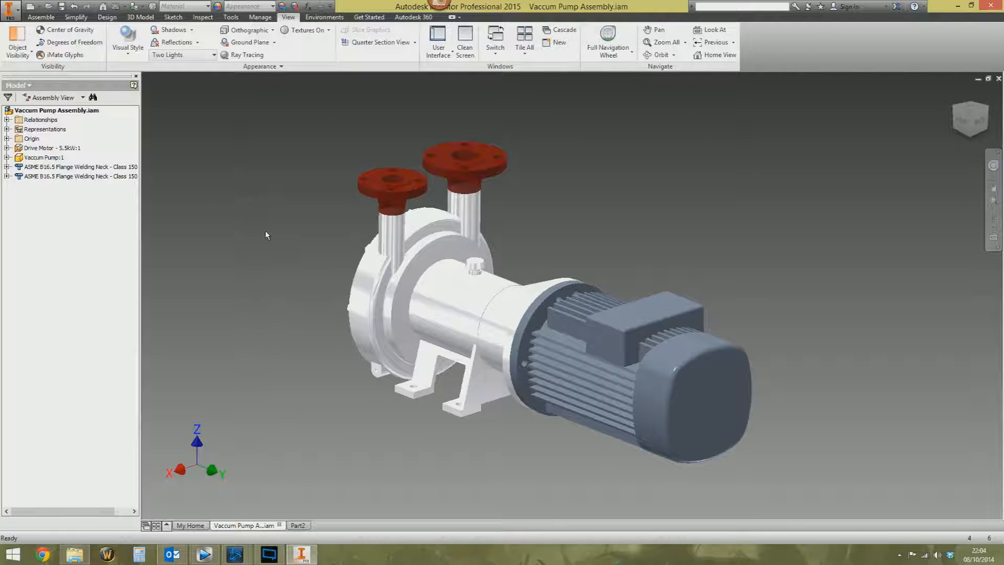
right_click(267, 235)
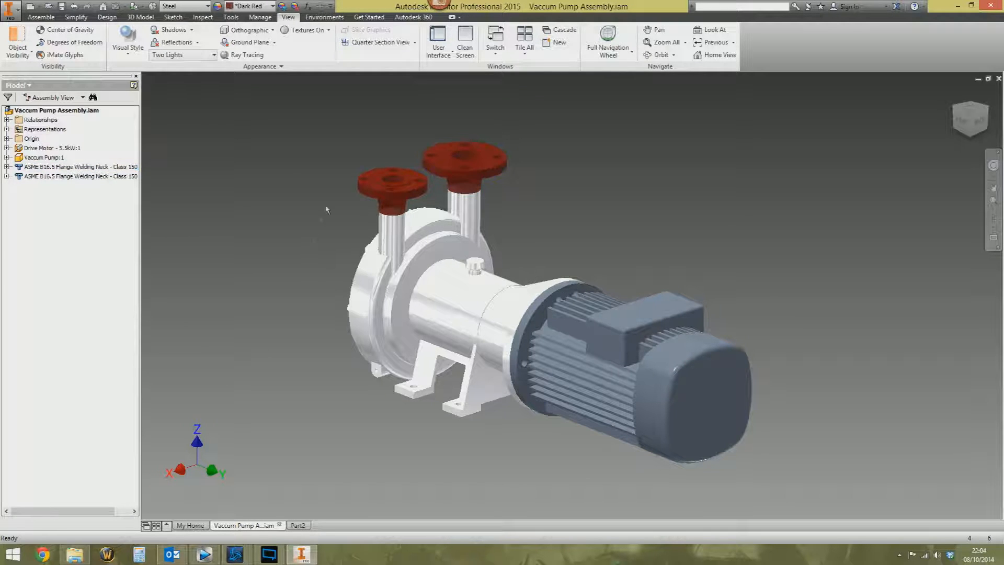
right_click(471, 183)
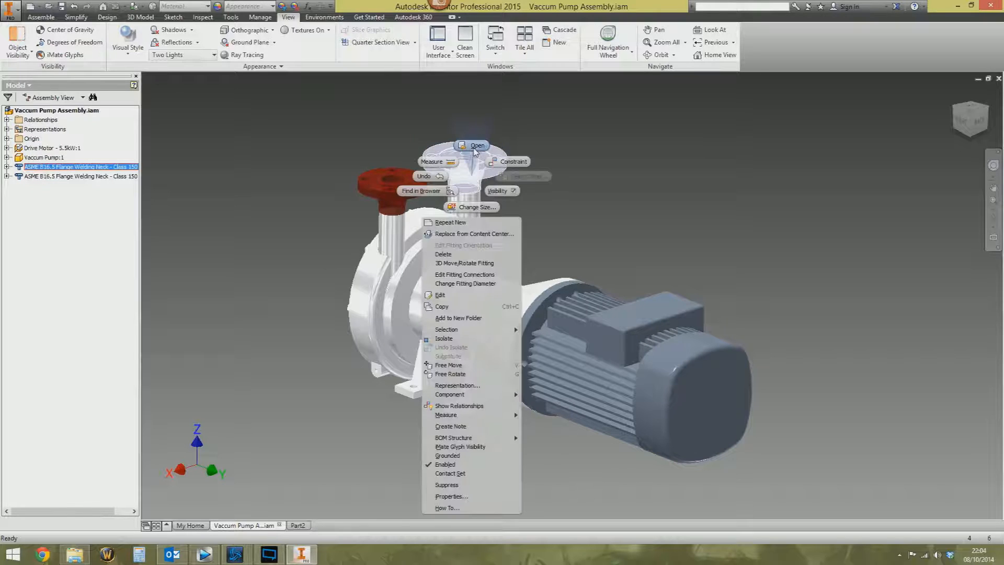
click(475, 145)
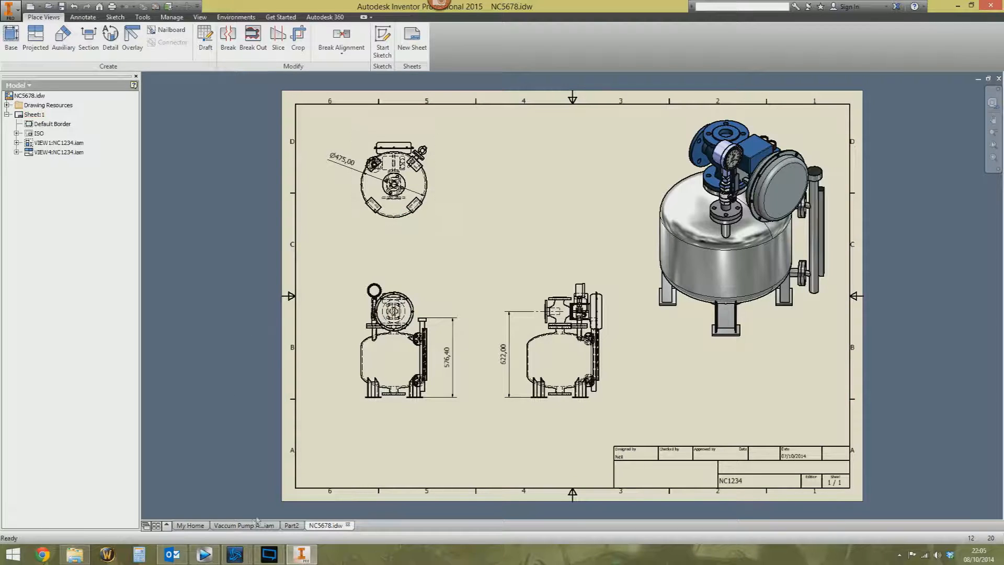
Return to the Vaccum Pump Assembly document from the NC5678 drawing
click(244, 525)
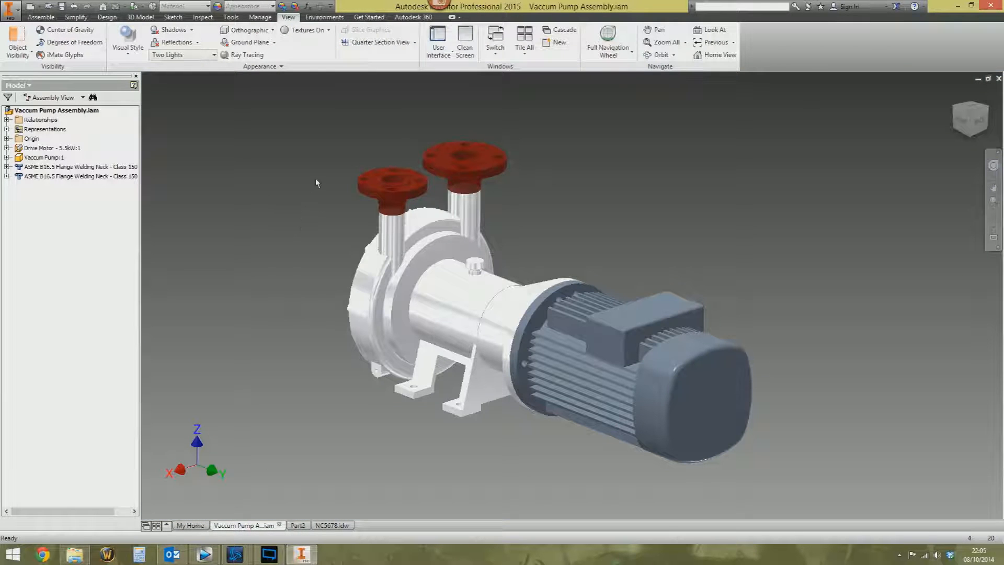
mouse_move(297, 159)
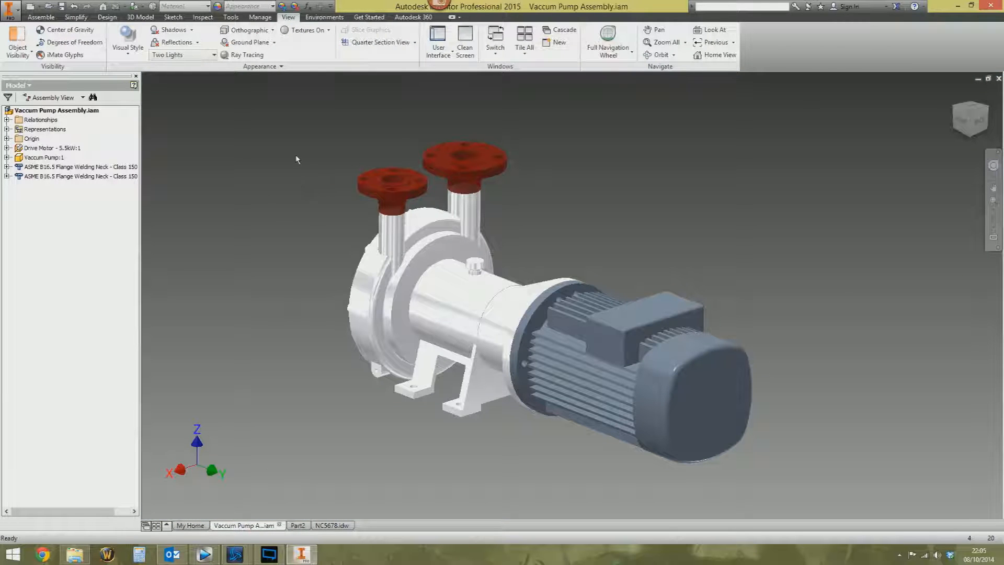
right_click(297, 159)
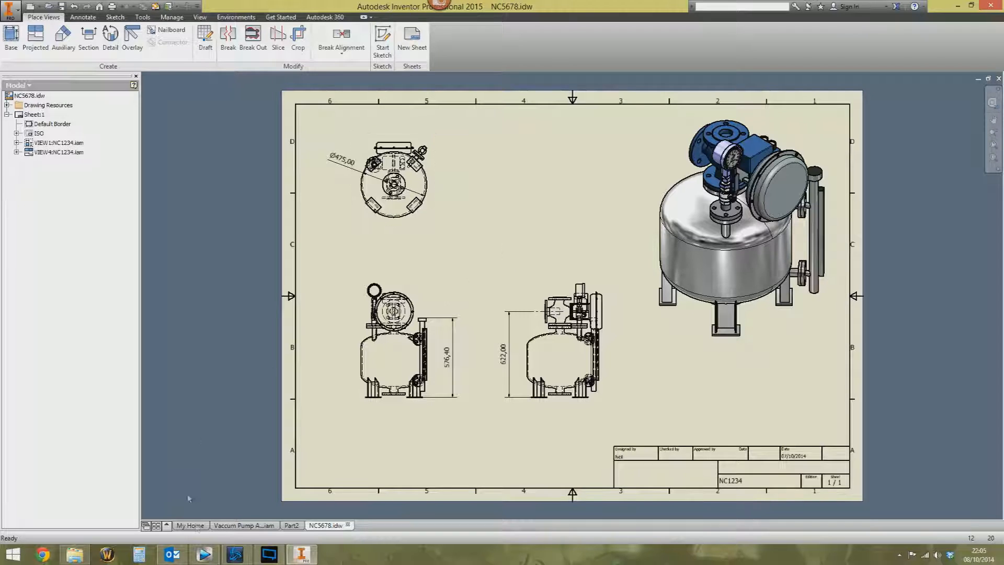
click(245, 525)
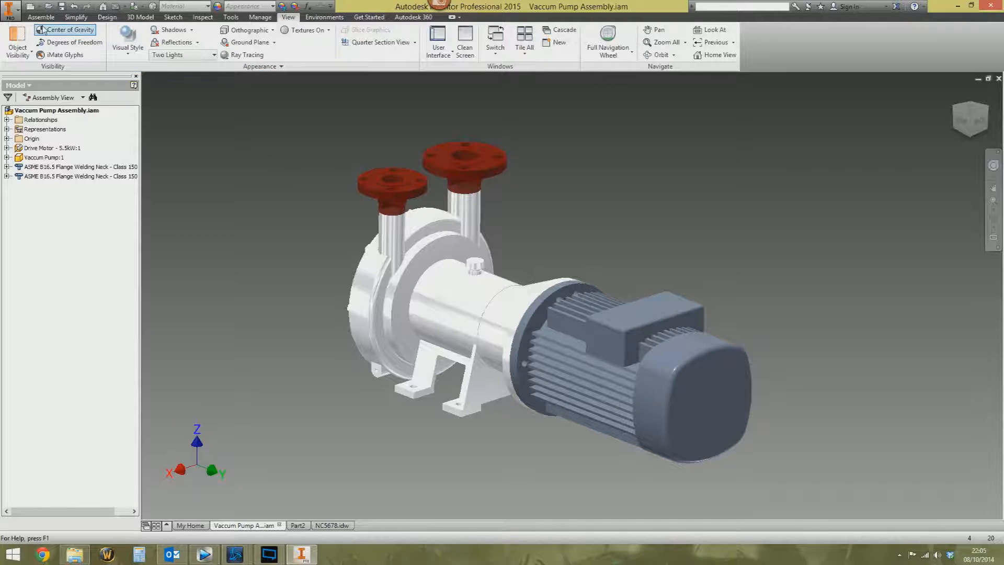
Reach the Marking Menu customization settings for the Assembly environment
right_click(312, 139)
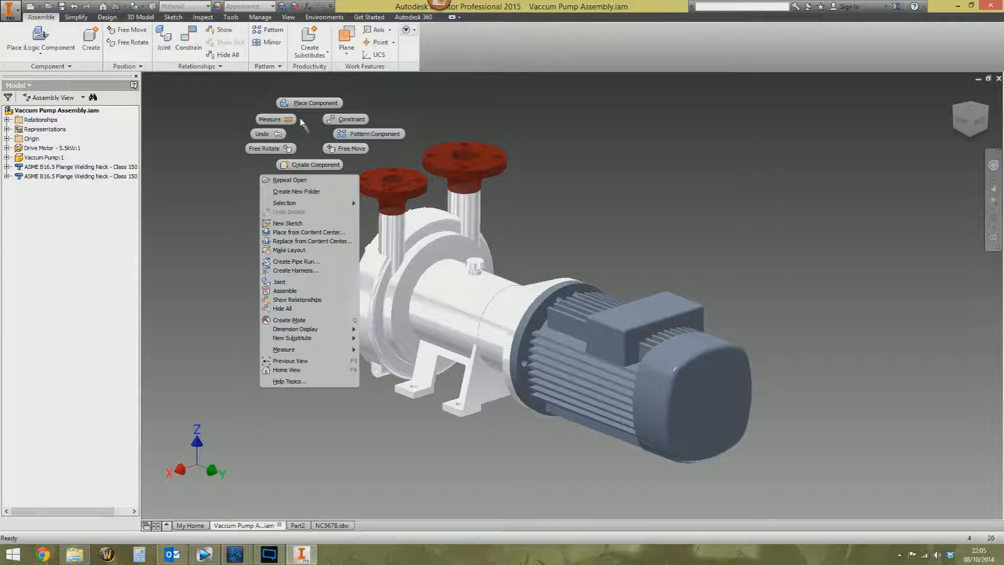
mouse_move(315, 142)
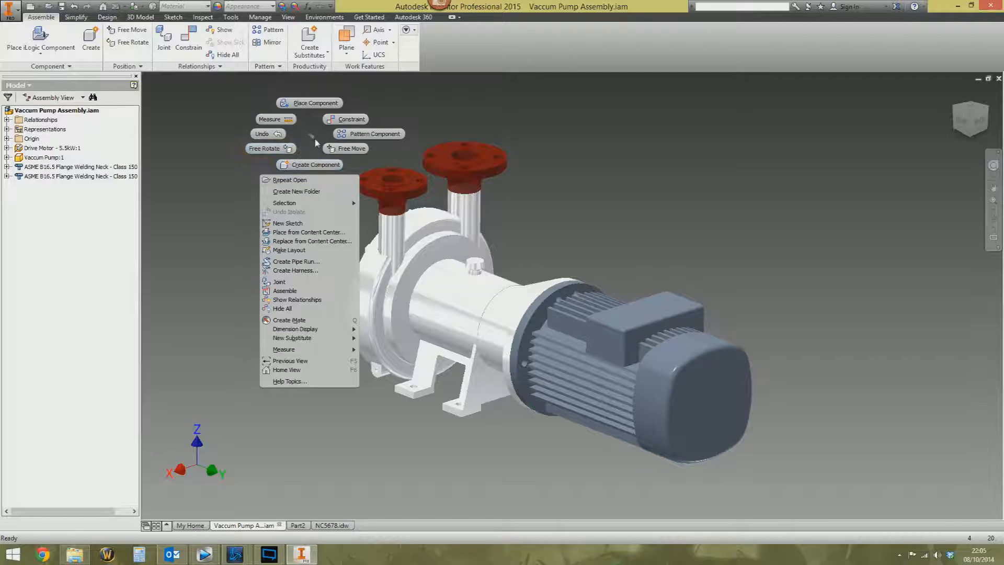
click(475, 98)
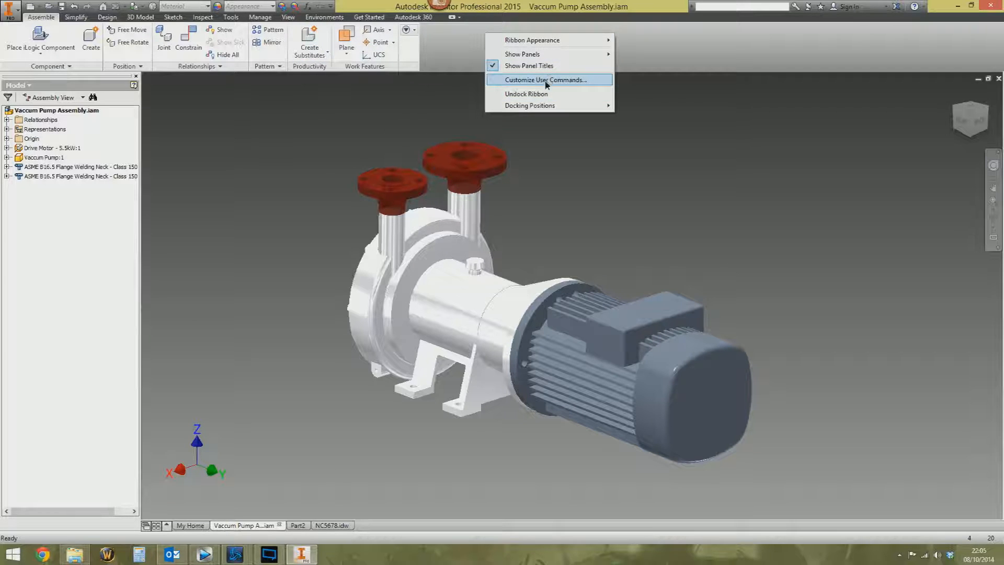
click(547, 80)
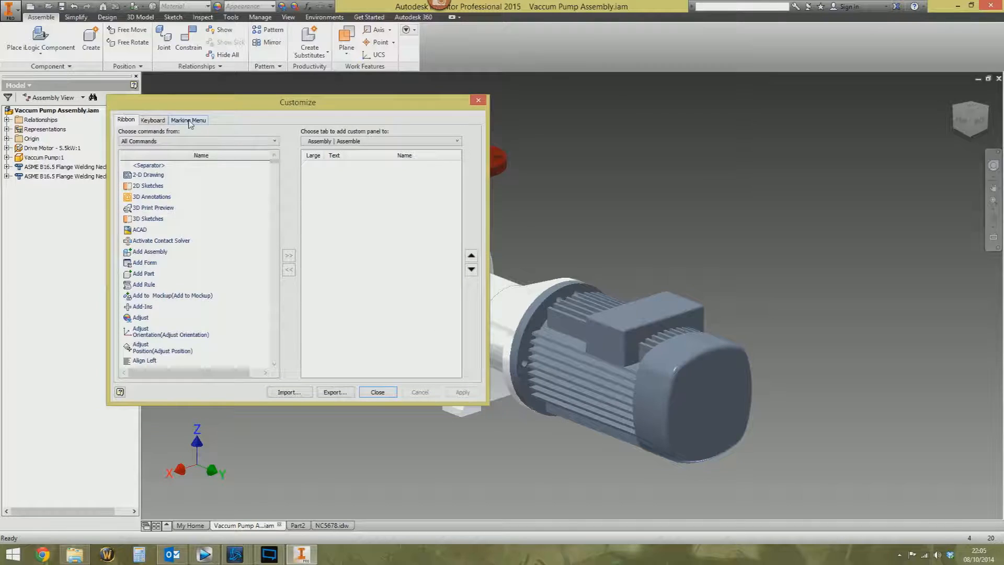
click(188, 119)
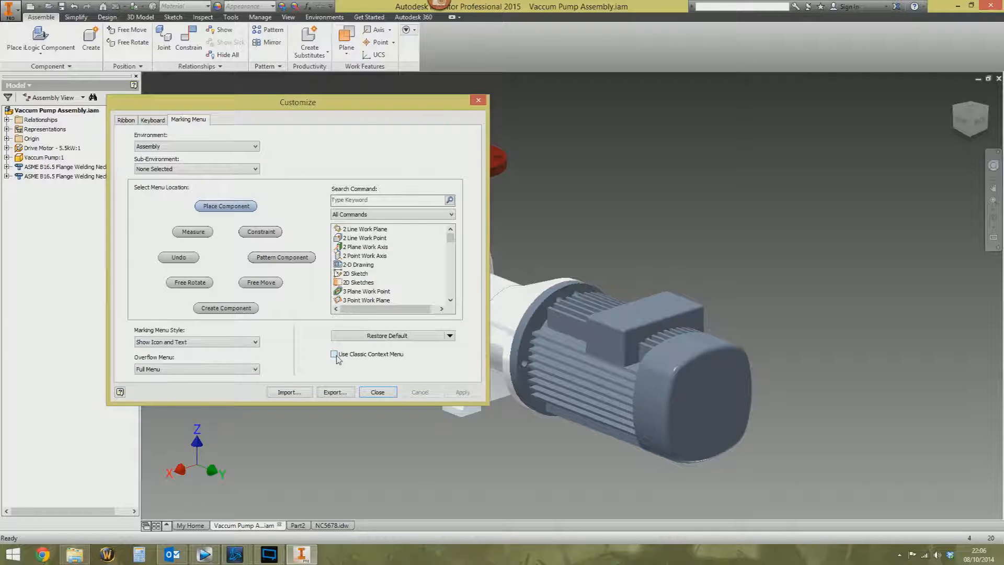
Toggle the classic context menu on and back off, then pick the Free Move slot
click(335, 353)
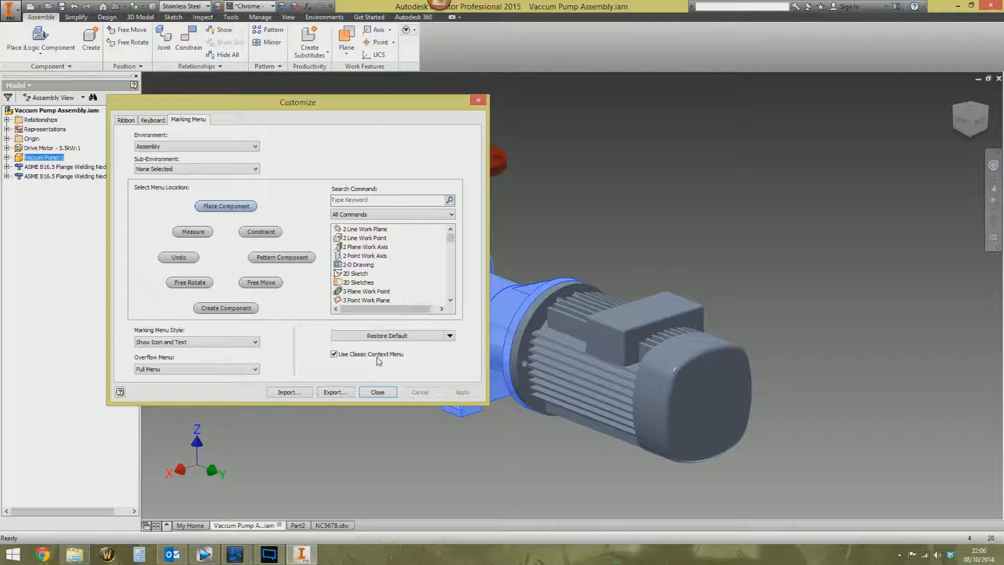
click(334, 354)
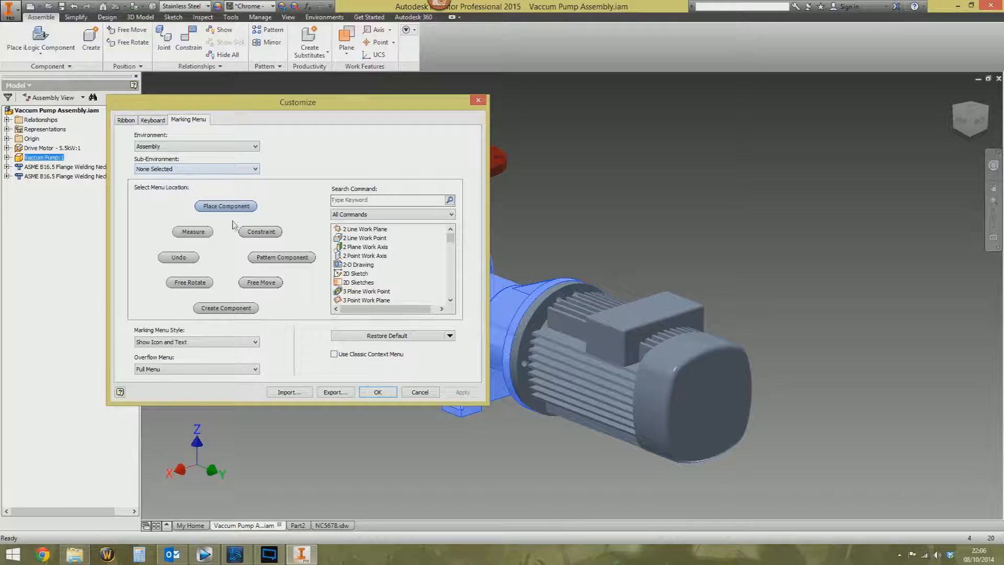
mouse_move(284, 243)
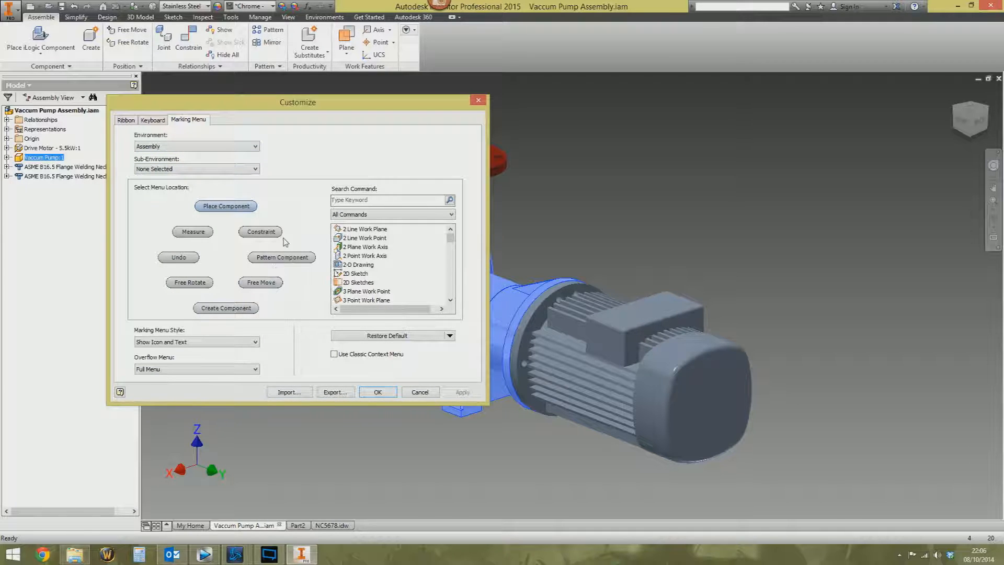
mouse_move(161, 285)
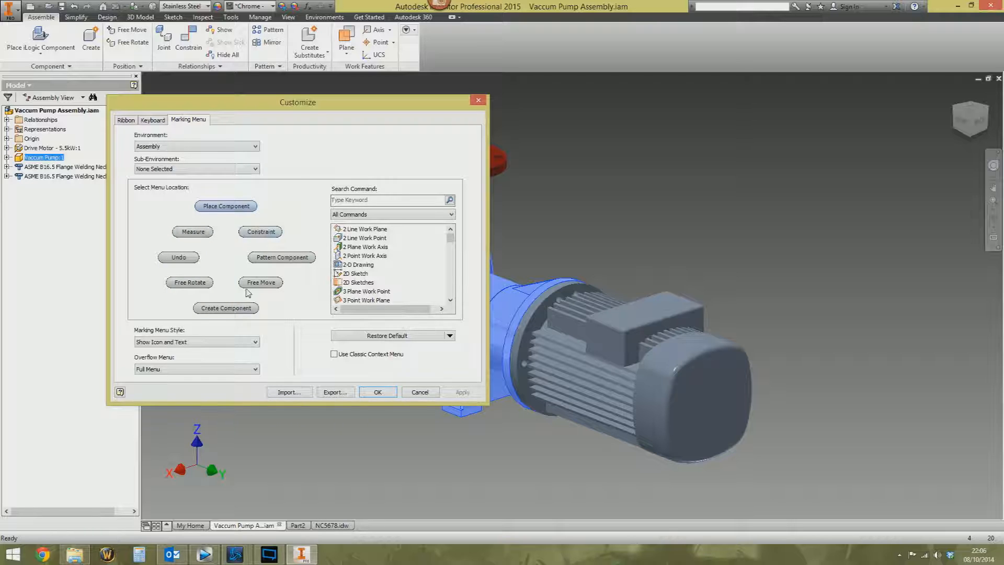
mouse_move(217, 272)
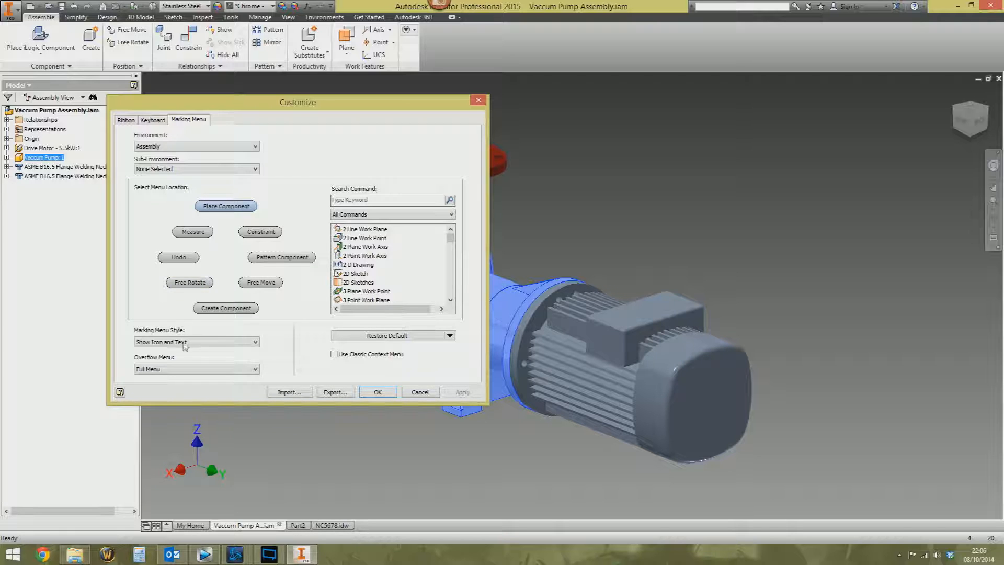
click(450, 335)
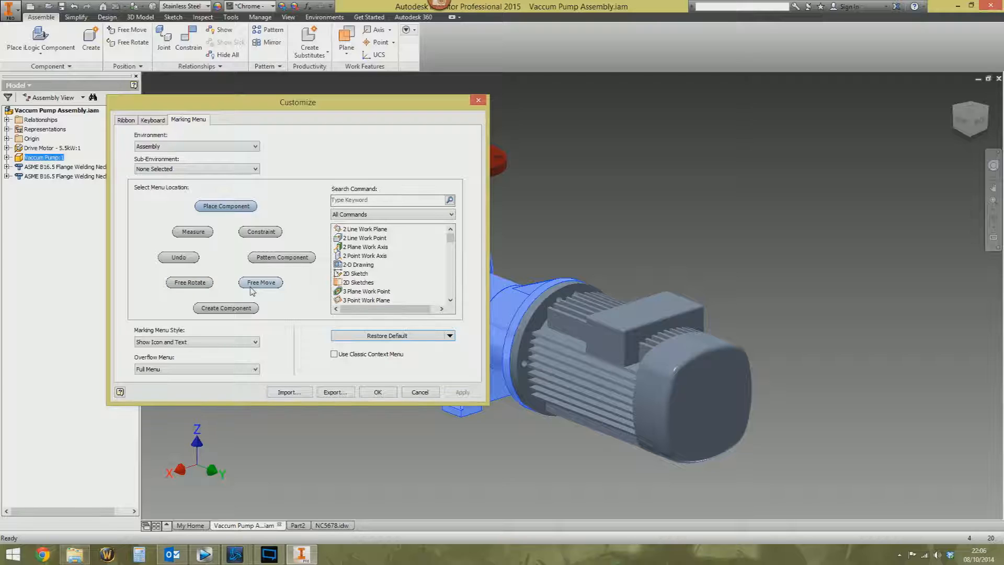
mouse_move(245, 302)
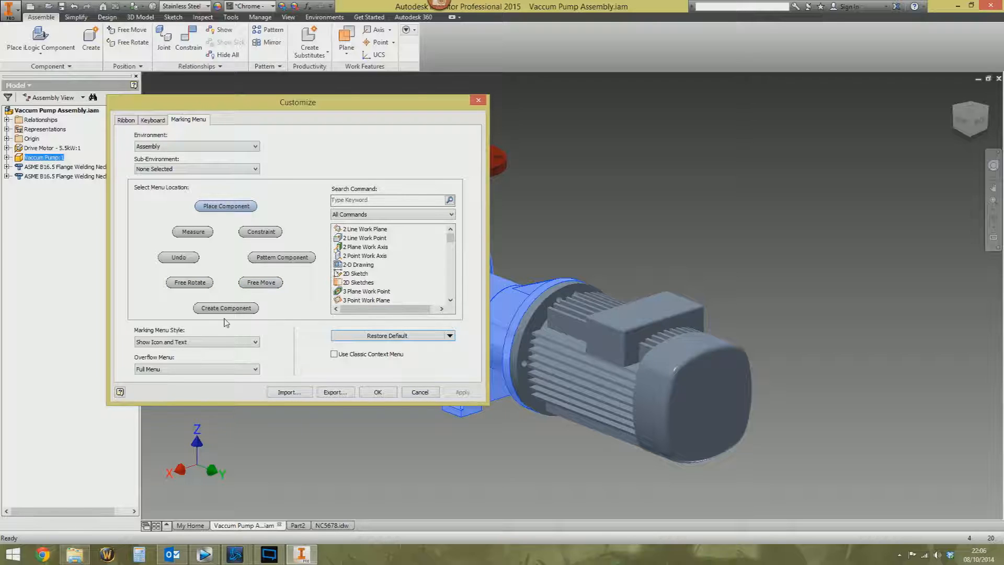
mouse_move(262, 283)
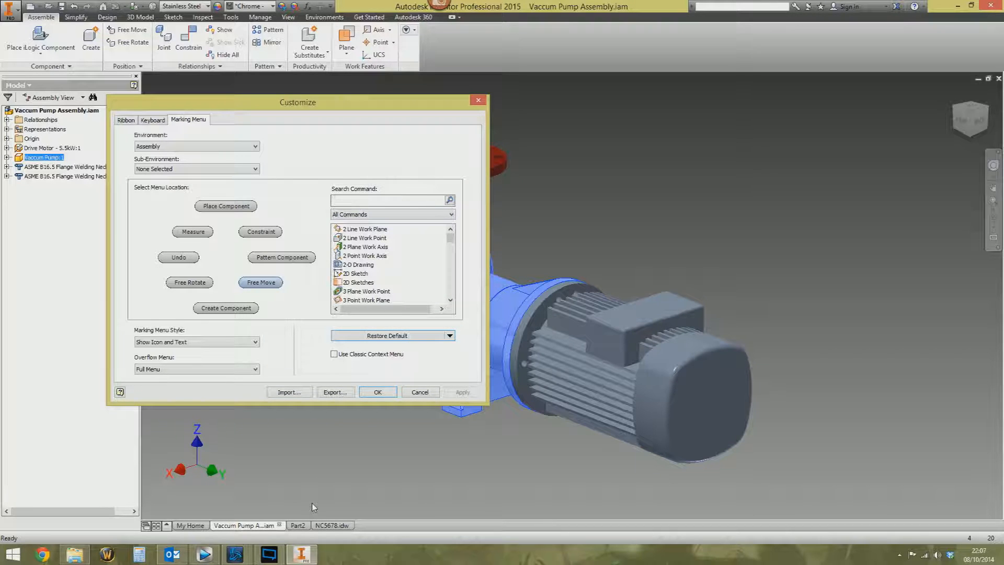
Search the command list for 'open' to replace Free Move
text(ope)
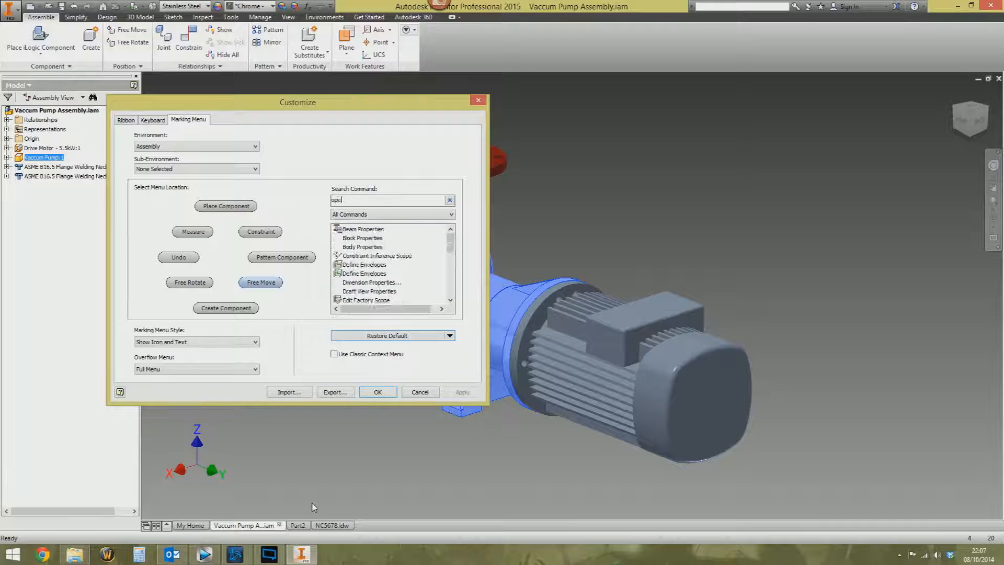
text(open)
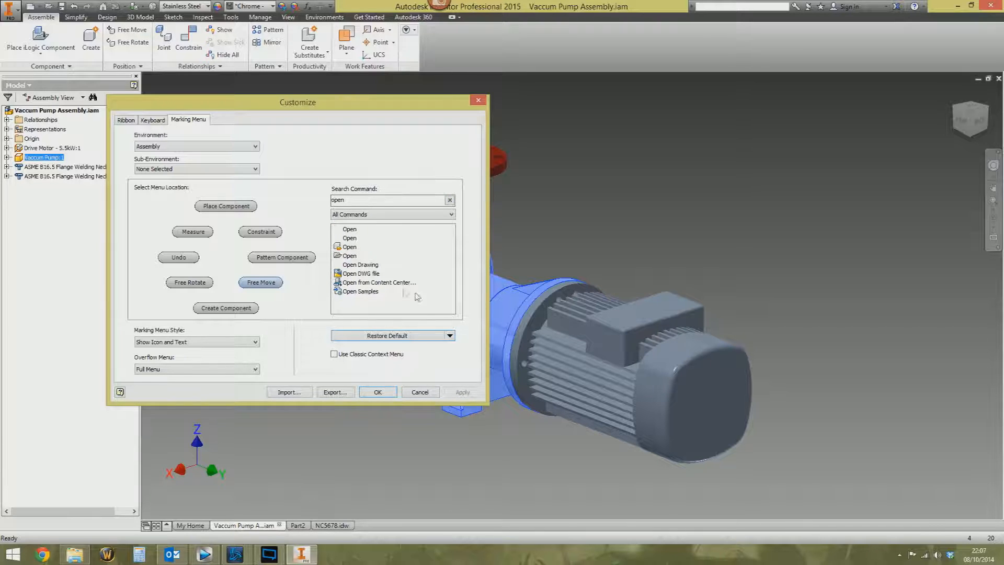
mouse_move(350, 255)
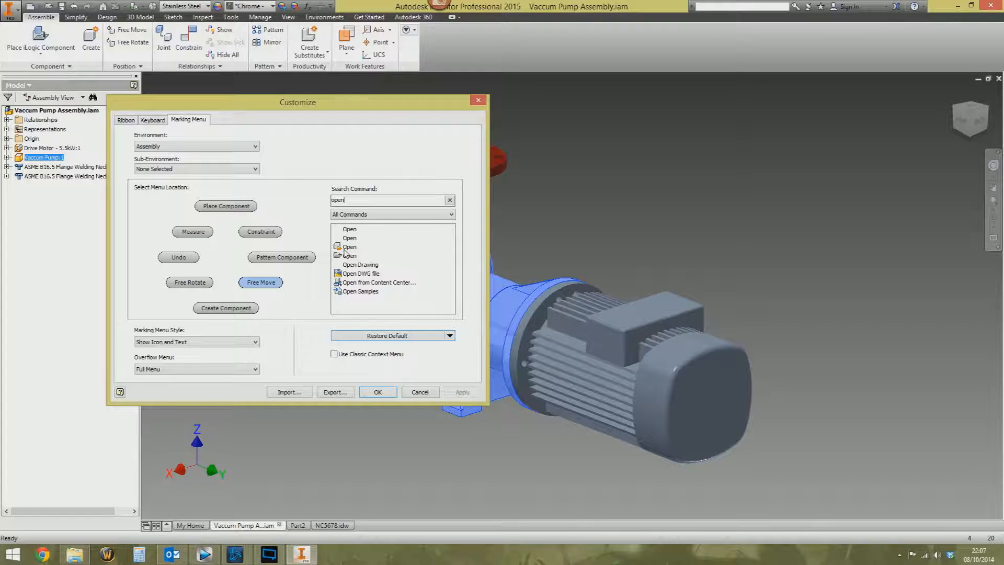
mouse_move(345, 255)
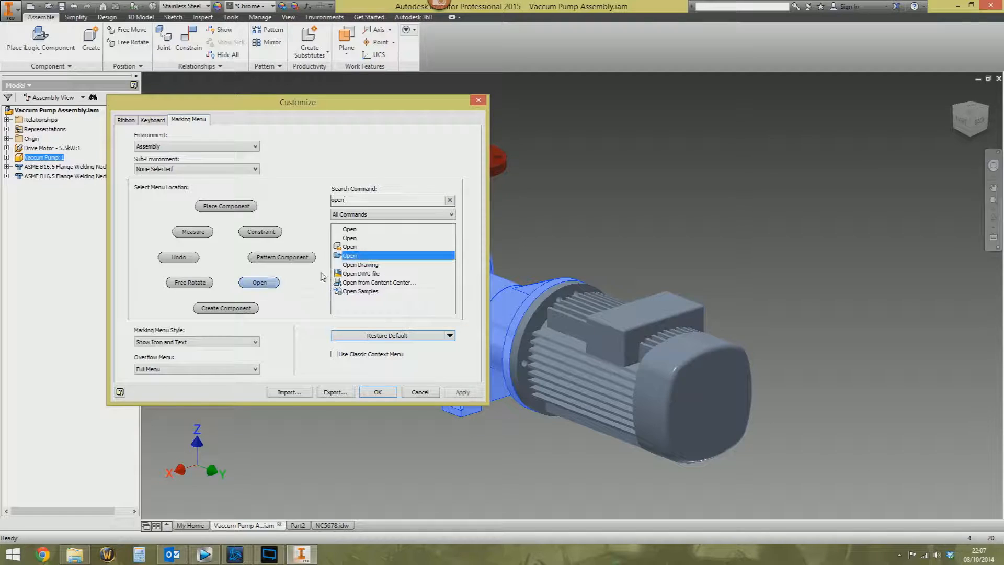
mouse_move(254, 291)
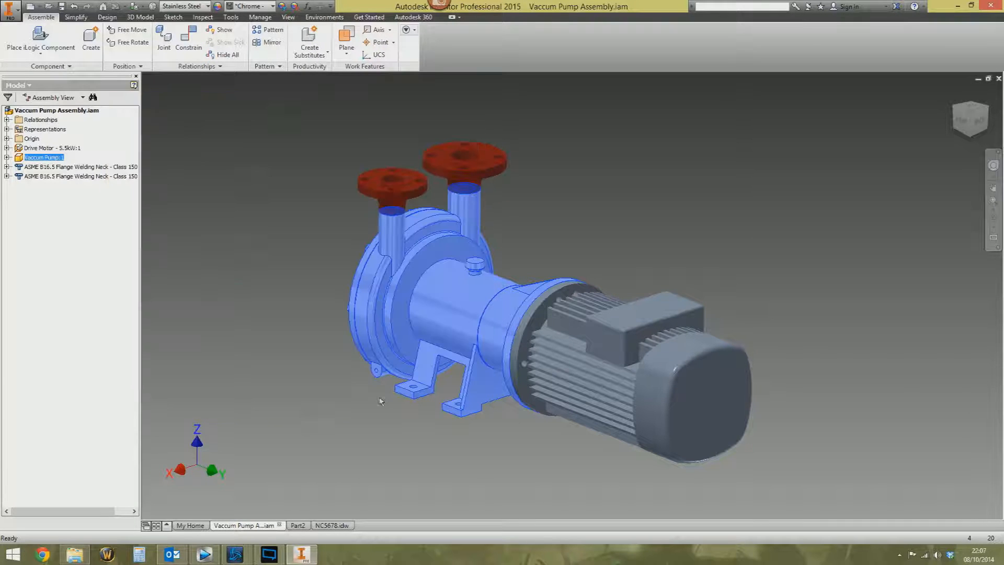
Bring up the ribbon's options context menu
right_click(258, 263)
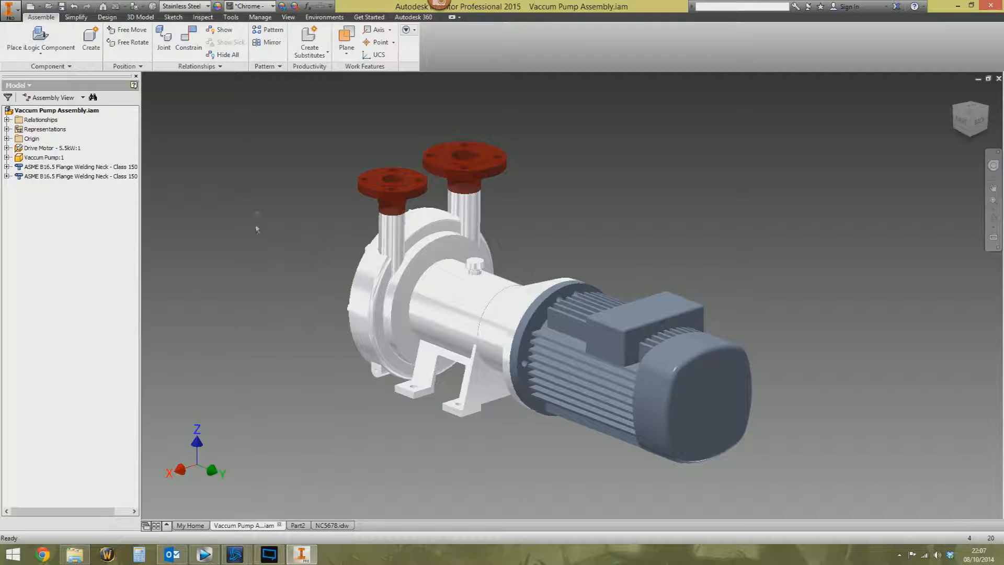
right_click(257, 228)
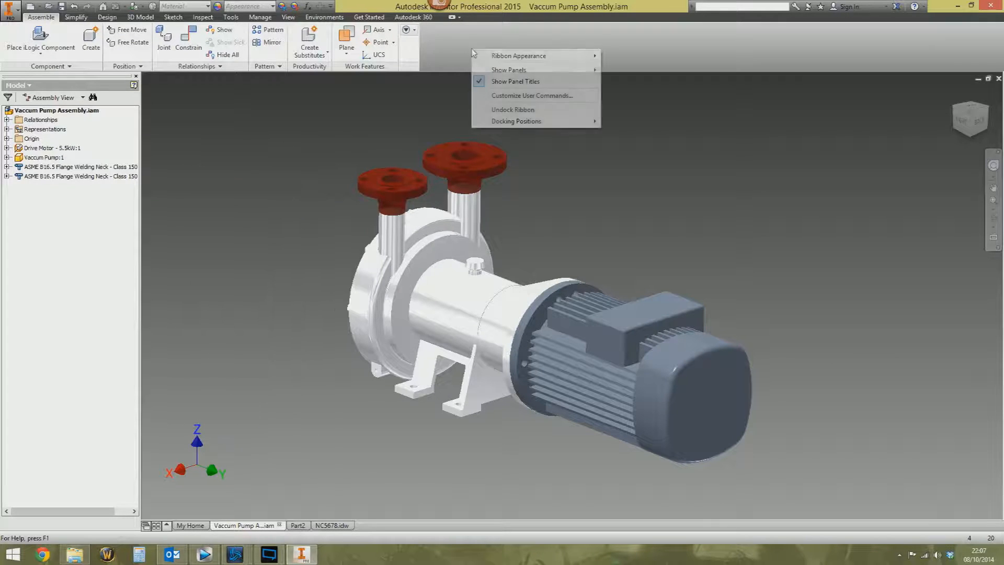
Reopen Customize User Commands on the Marking Menu settings
click(531, 96)
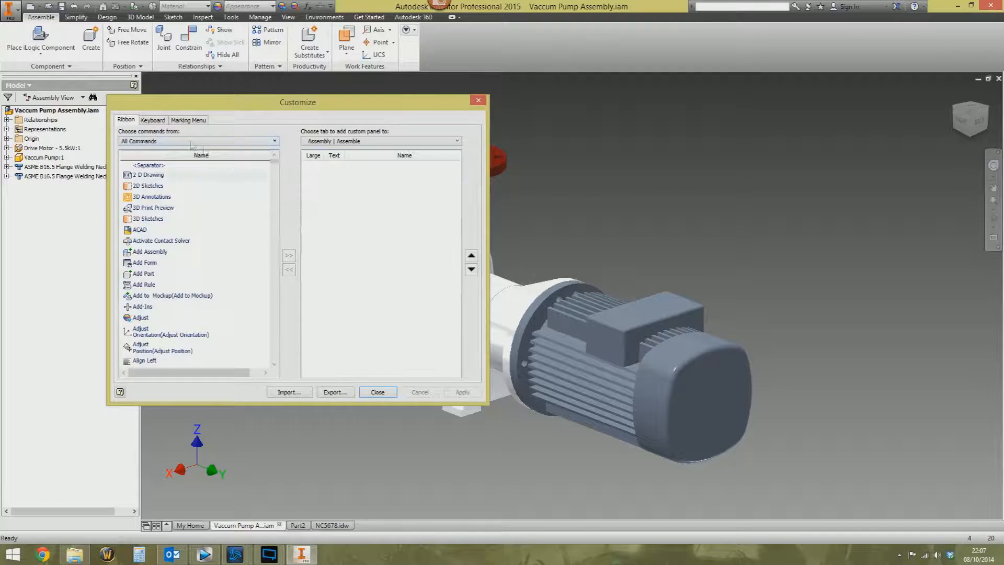
click(189, 120)
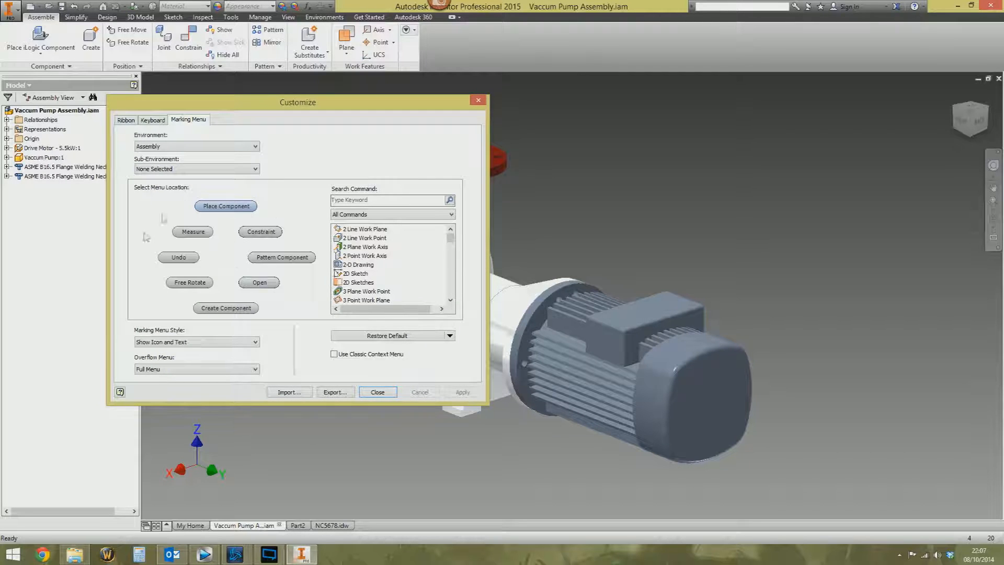
mouse_move(358, 274)
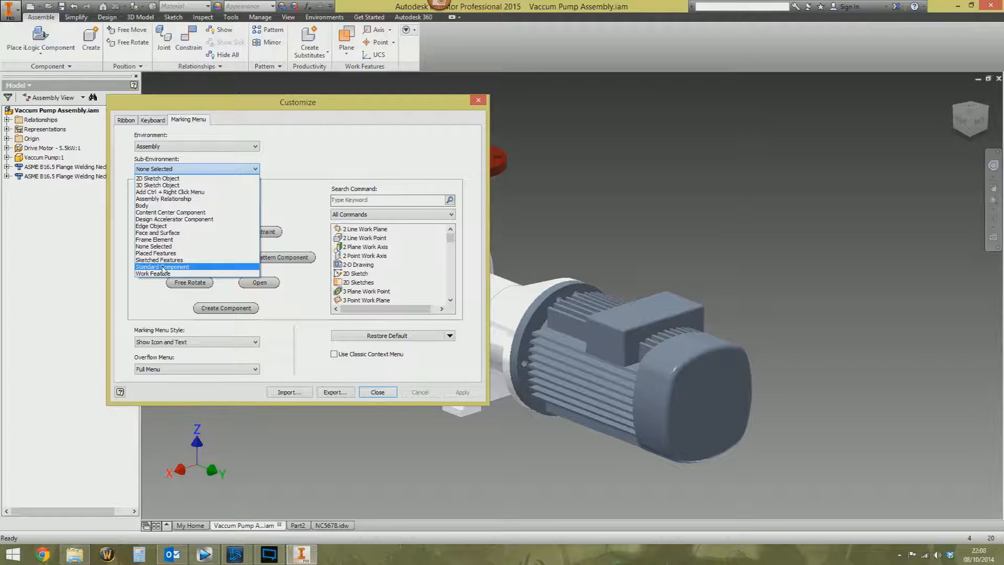
In the Standard Component marking menu, search 'open' and put Open in place of Visibility
click(163, 267)
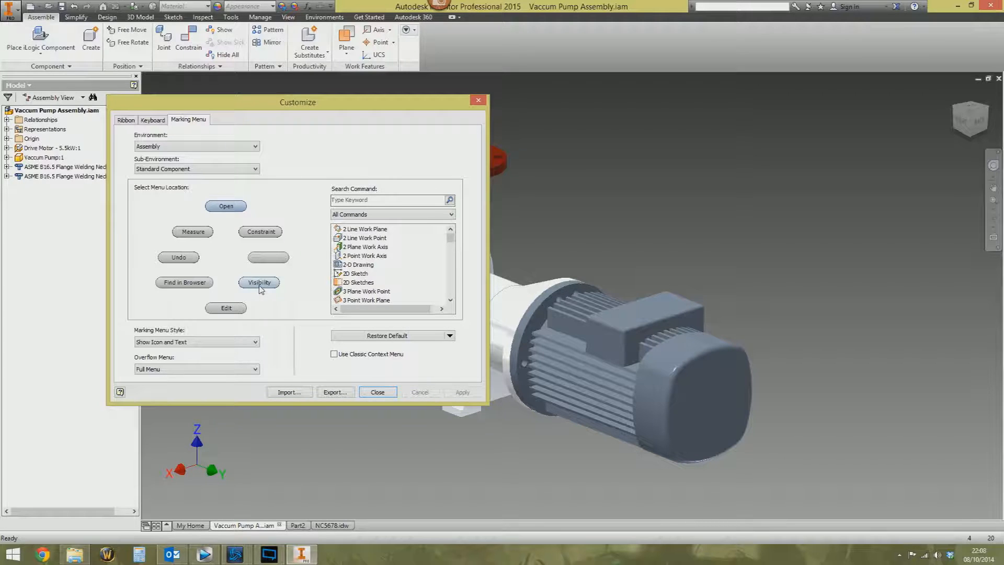
text(o)
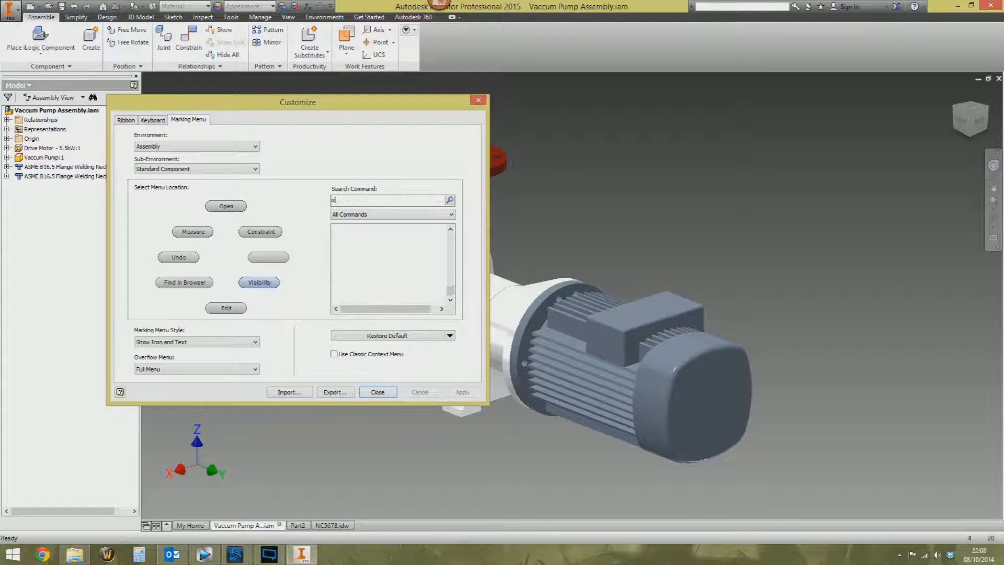
text(open)
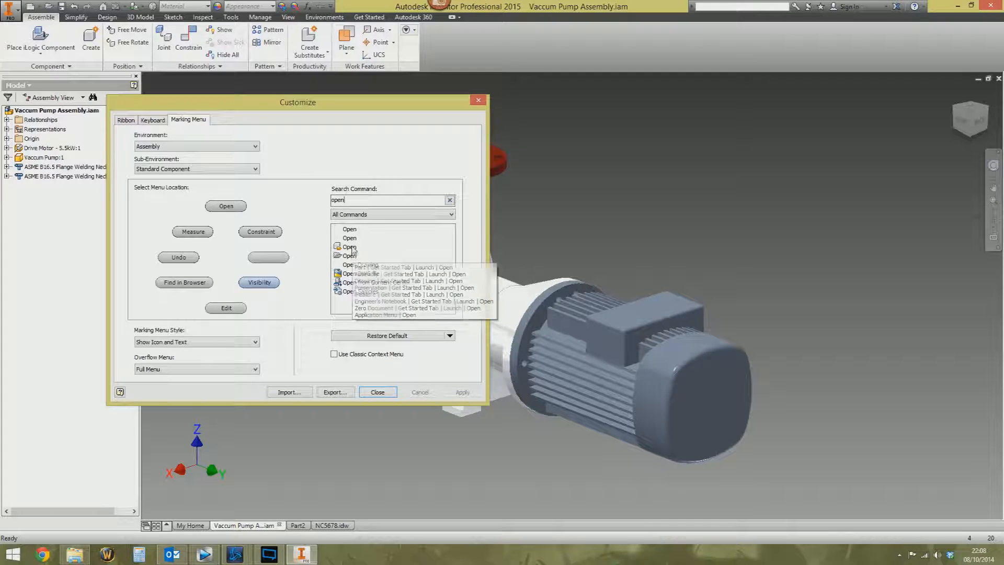
click(349, 255)
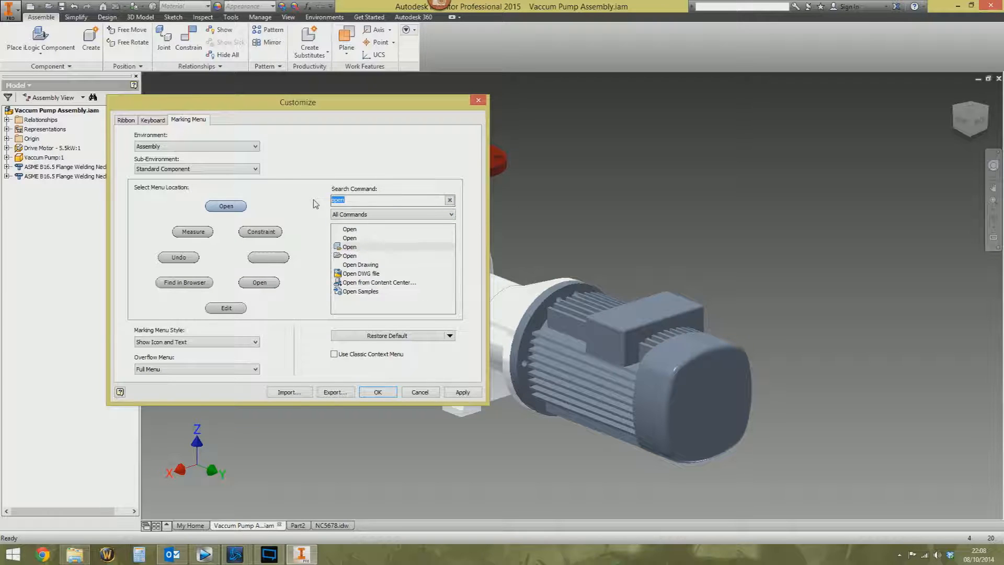
Search 'supp' in the command list and pick a marking menu slot
text(supp)
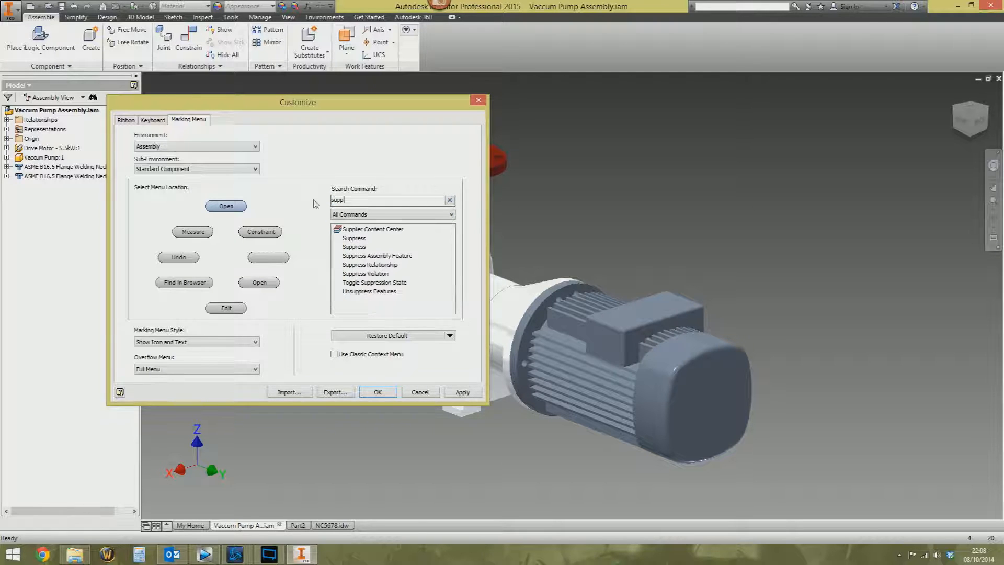
click(354, 247)
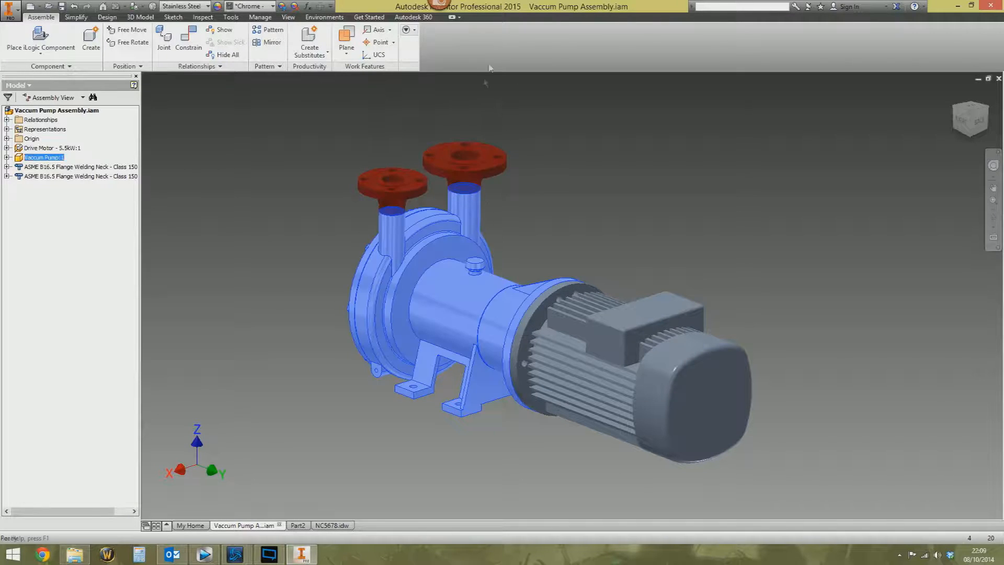
right_click(486, 83)
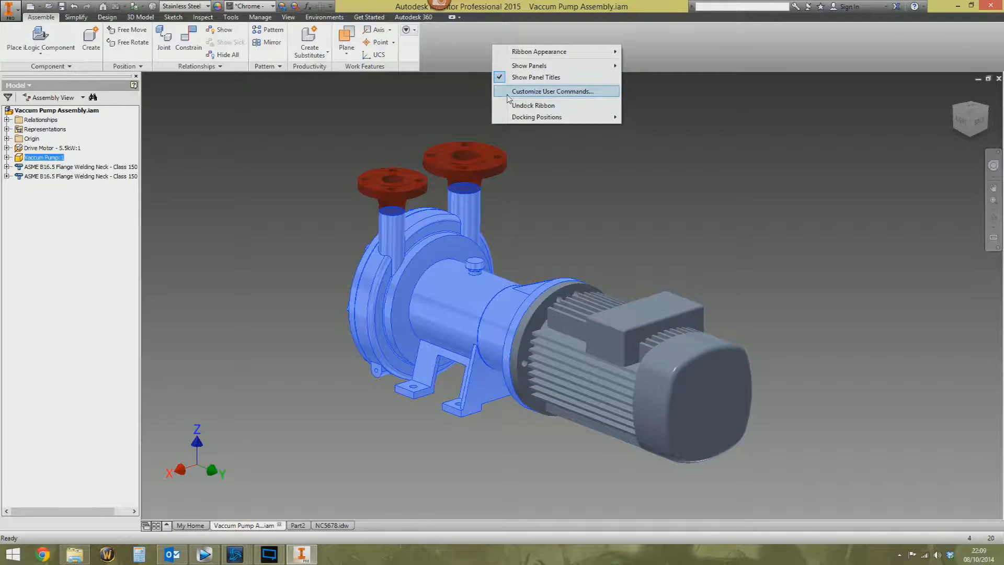
click(552, 91)
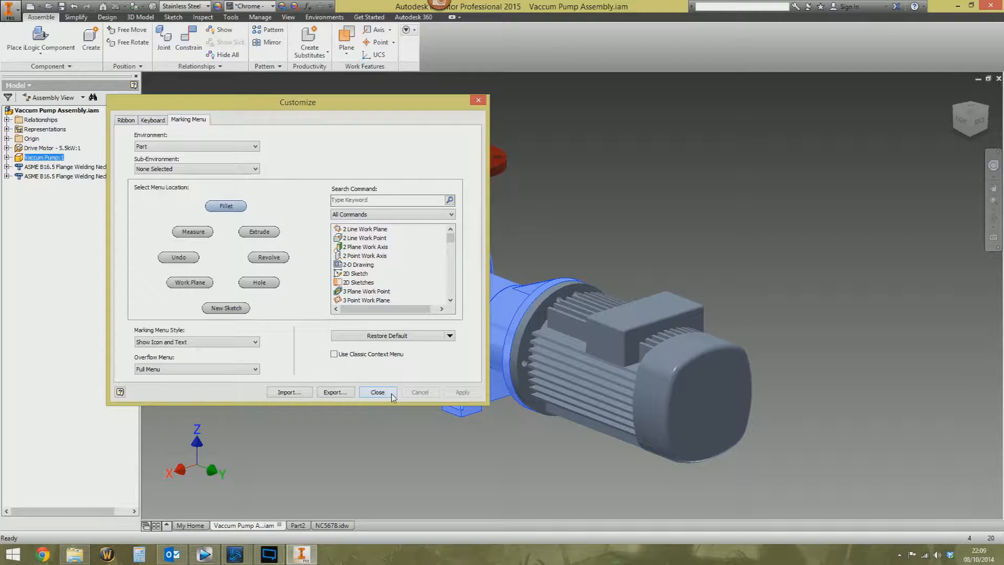
click(378, 392)
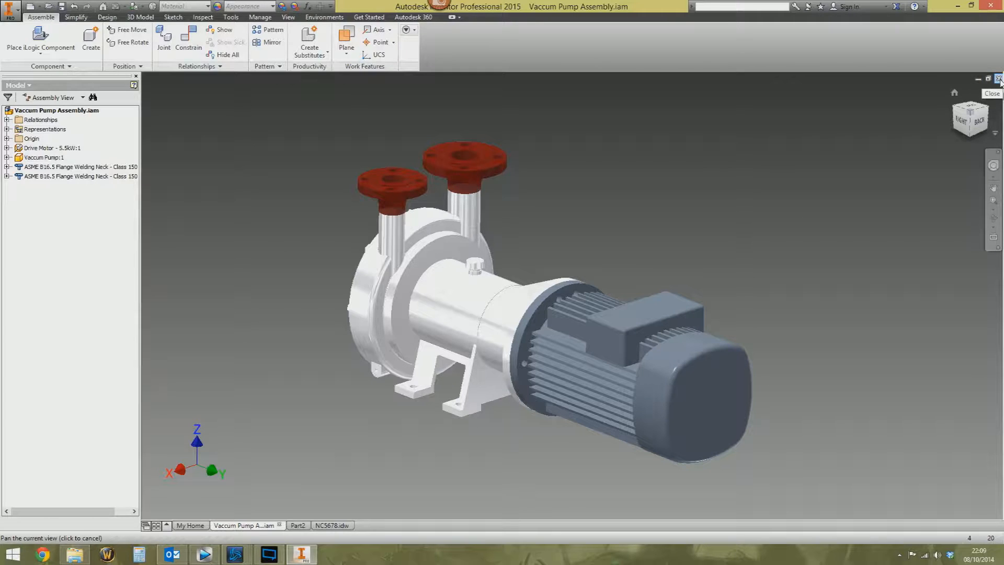
Close Vaccum Pump Assembly.iam and NC5678.idw so the blank Part2 is active
click(331, 525)
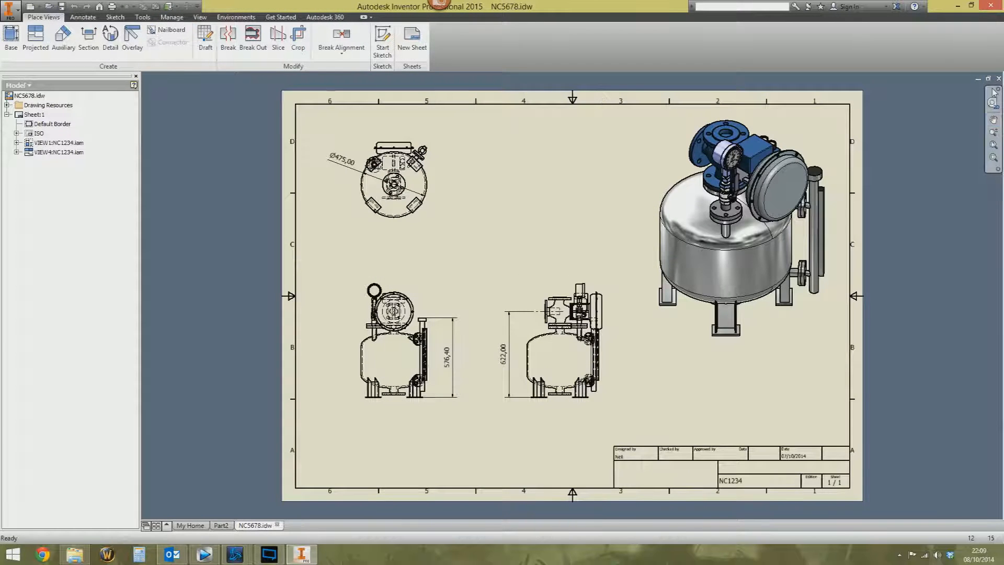
click(222, 525)
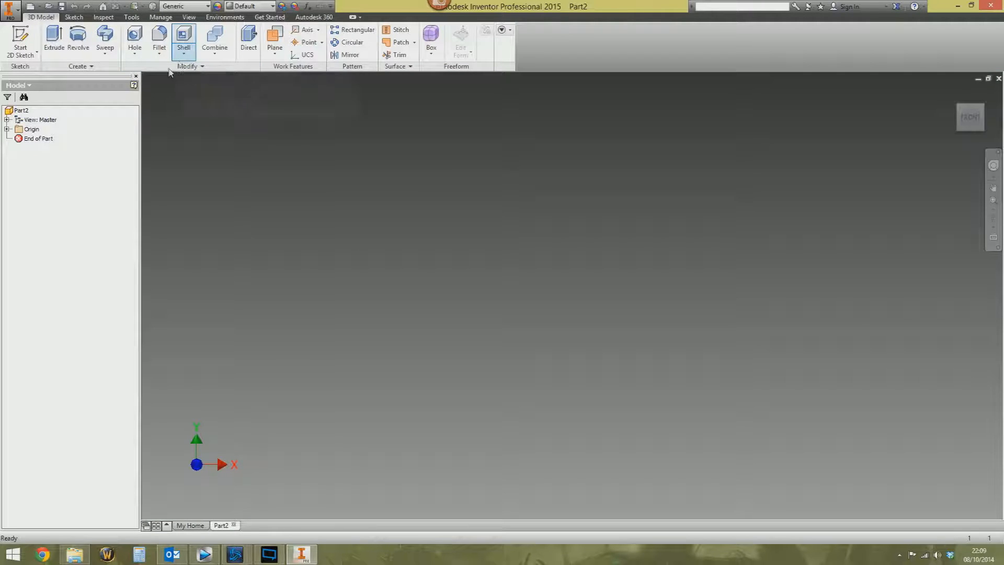
click(19, 51)
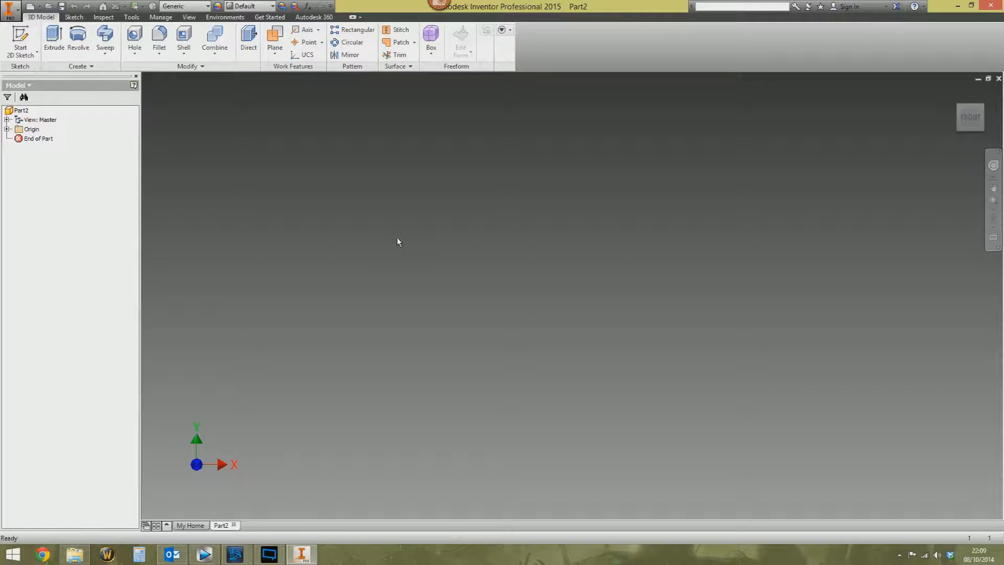
Show the marking menu in the empty part and return to the home view
right_click(398, 242)
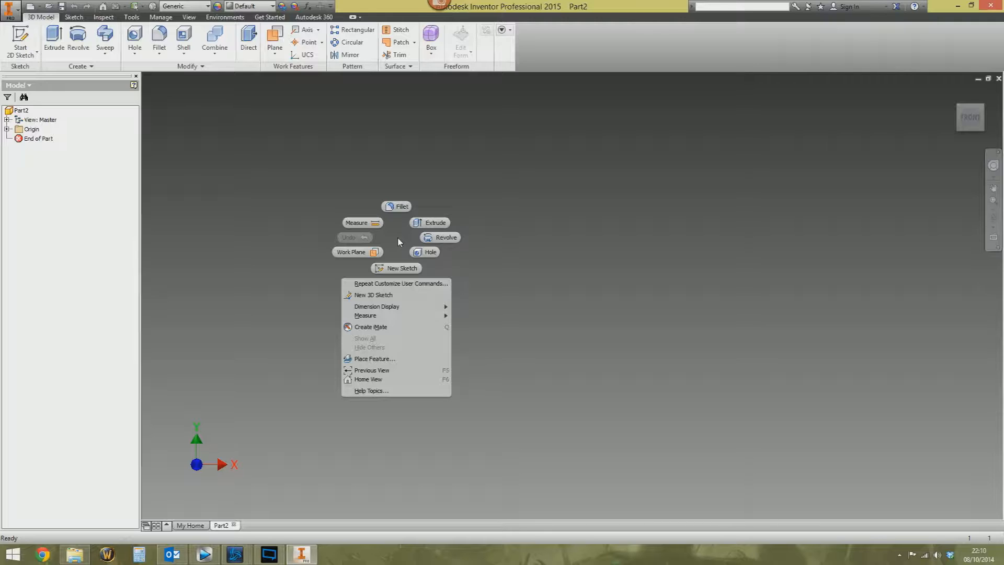
mouse_move(397, 274)
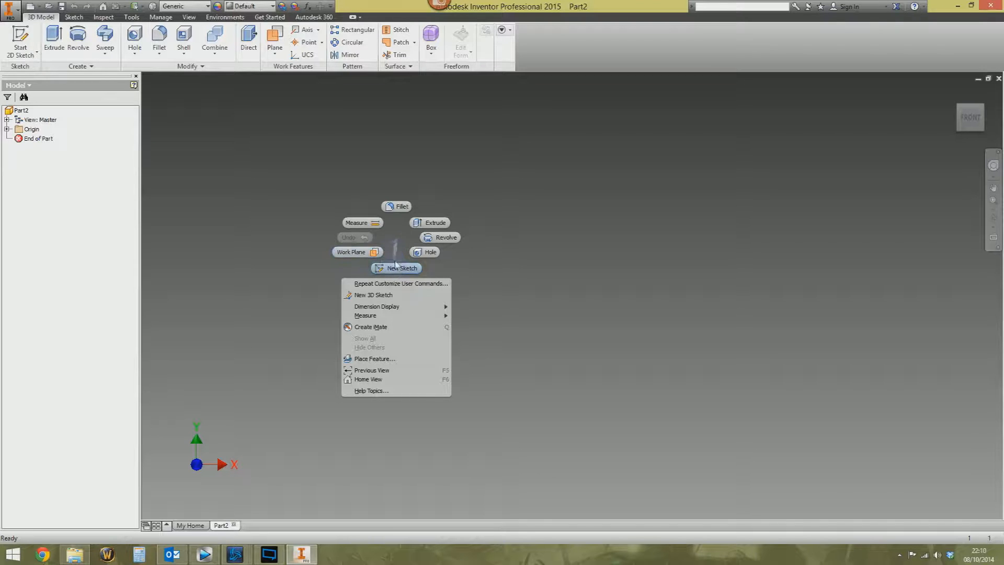
mouse_move(389, 274)
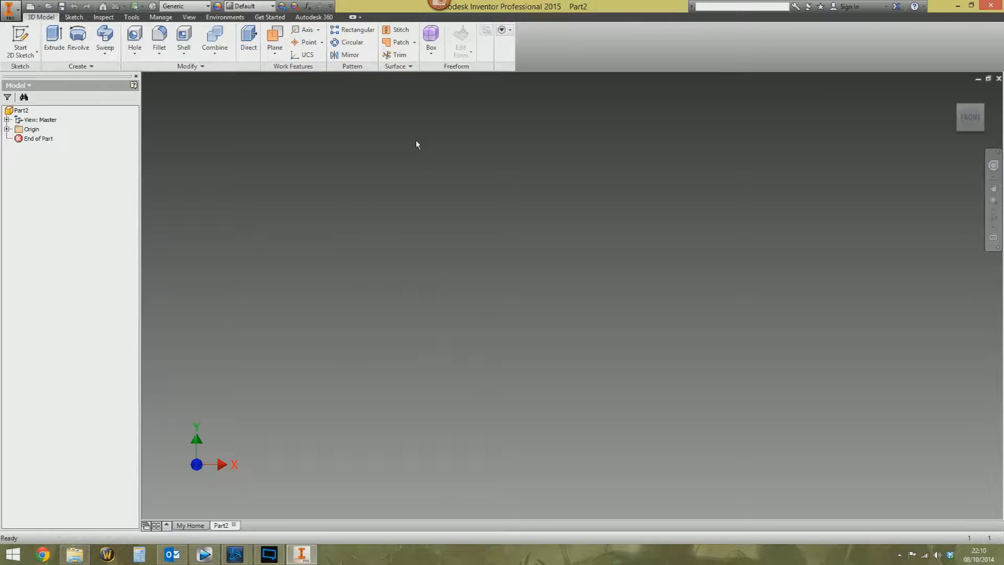
right_click(417, 144)
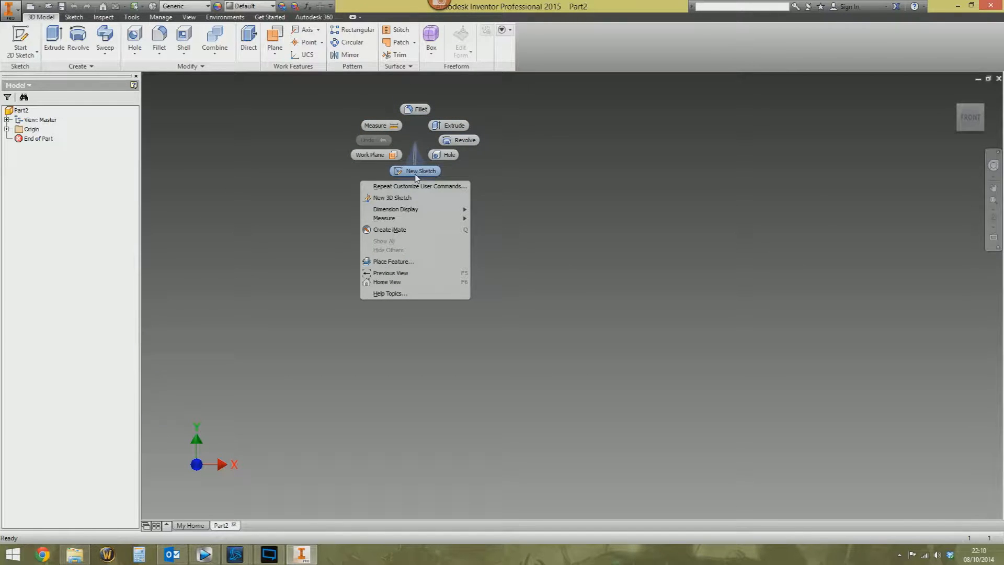
mouse_move(414, 145)
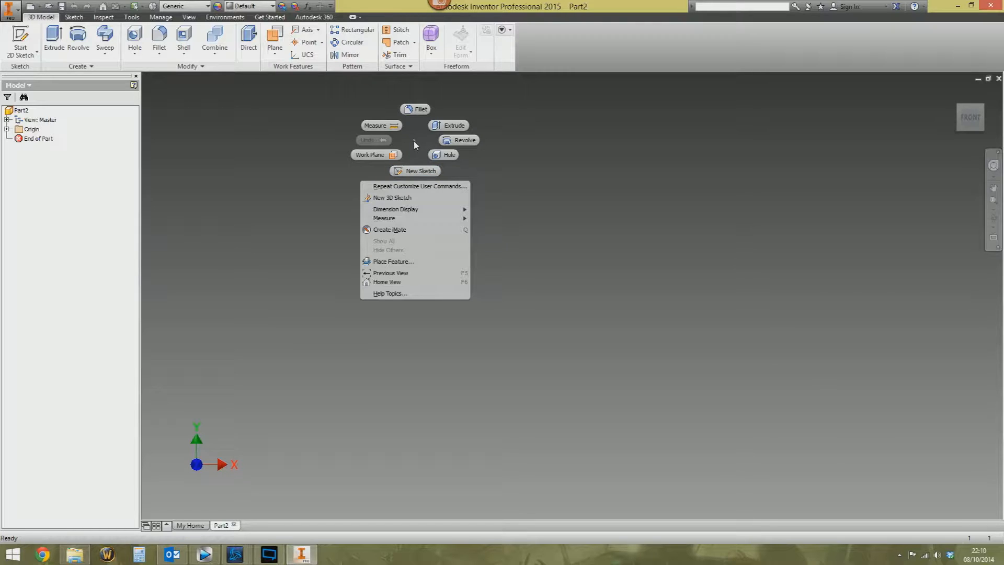
click(420, 167)
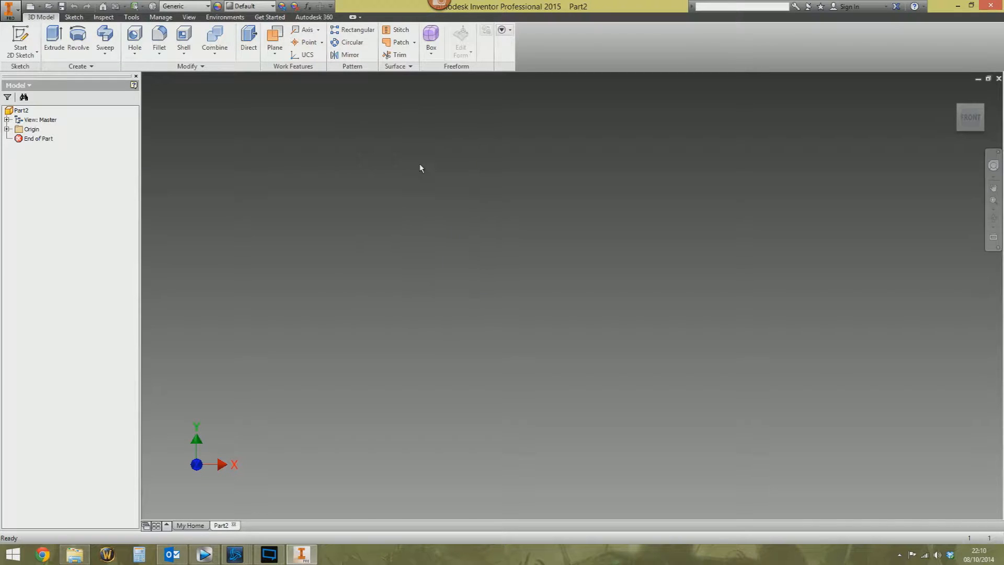
click(17, 41)
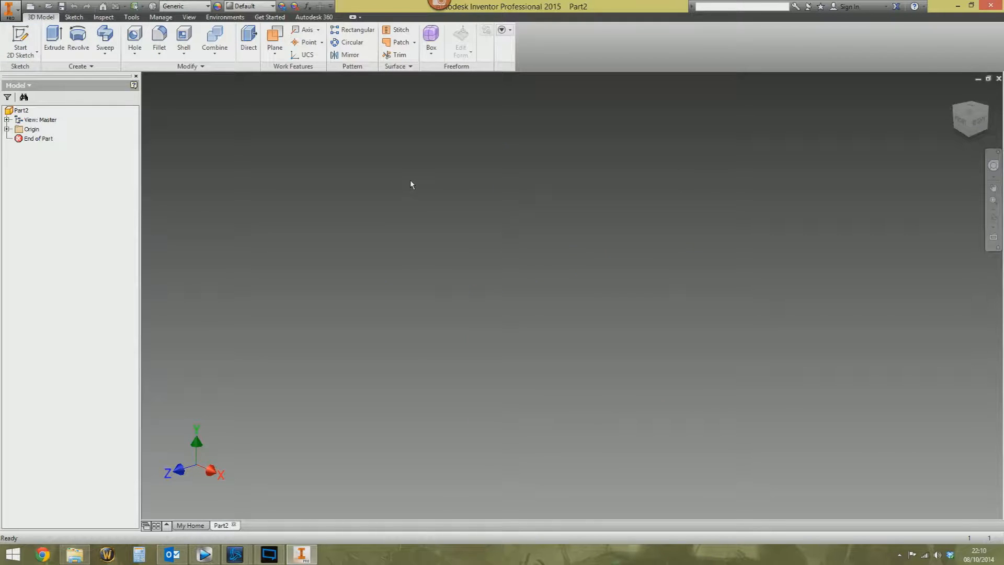
Start Sketch1 and choose the Two Point Rectangle tool
click(16, 41)
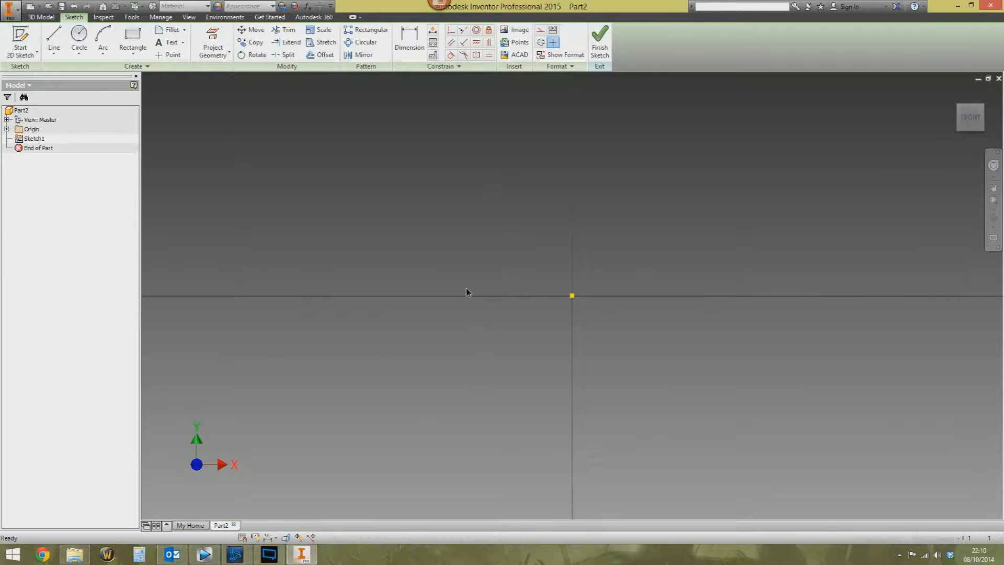
click(133, 37)
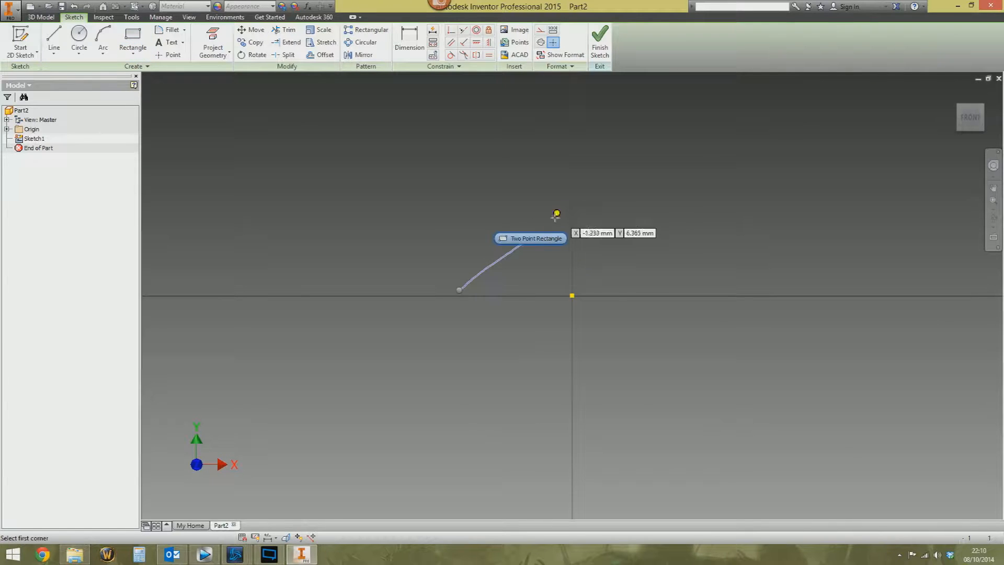
click(52, 38)
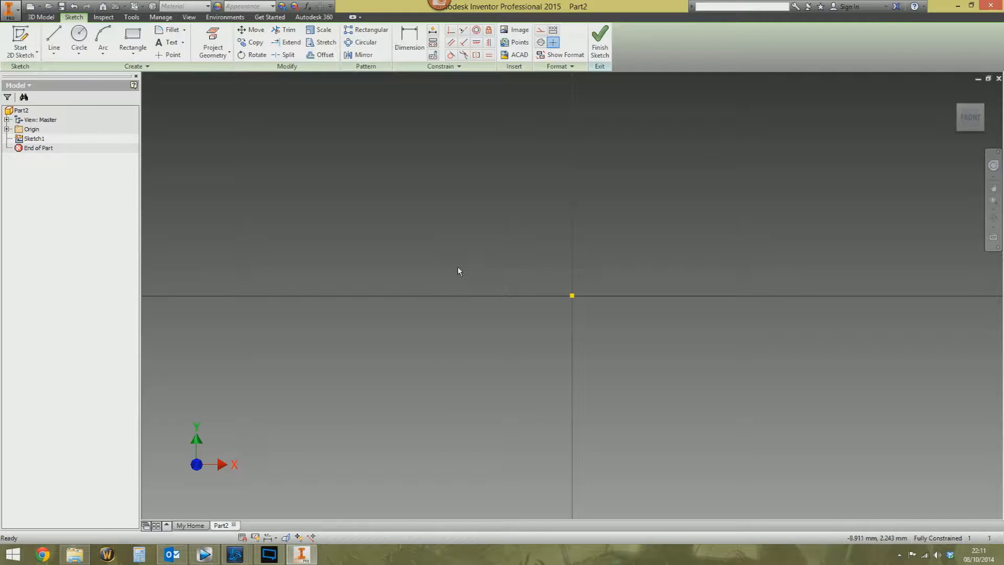
mouse_move(450, 252)
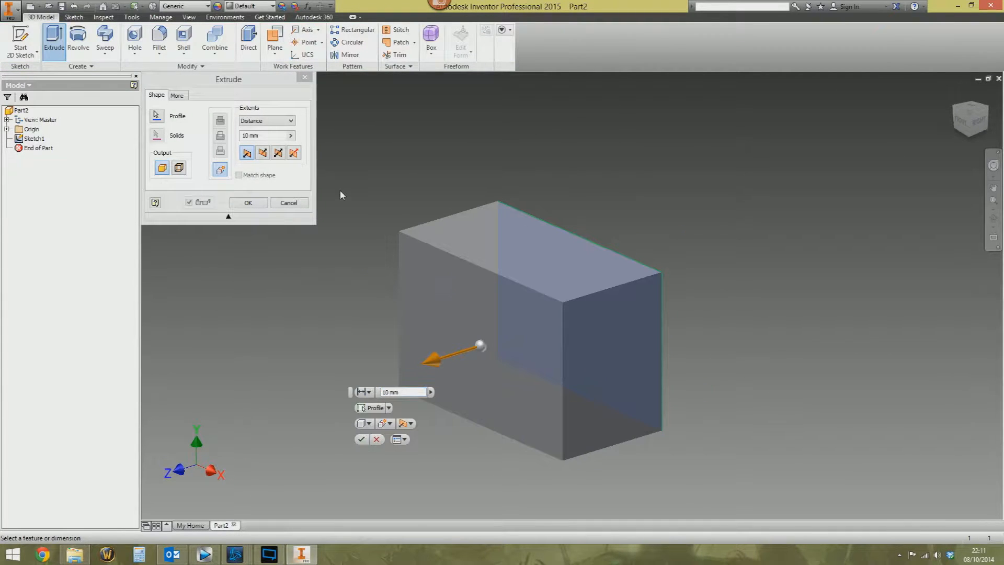
Cancel the box extrusion and view Sketch1 straight on without its rectangle
click(289, 203)
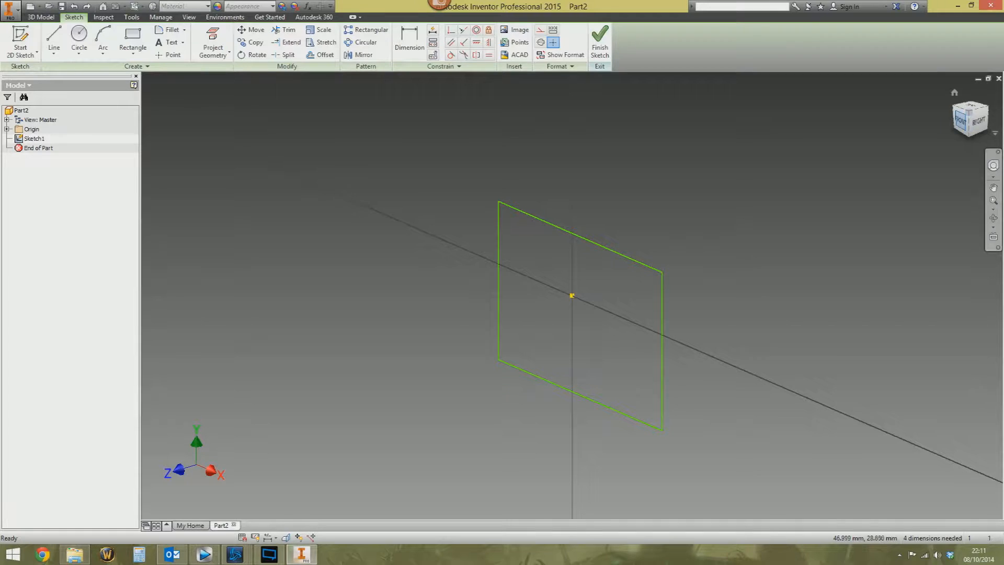
click(962, 118)
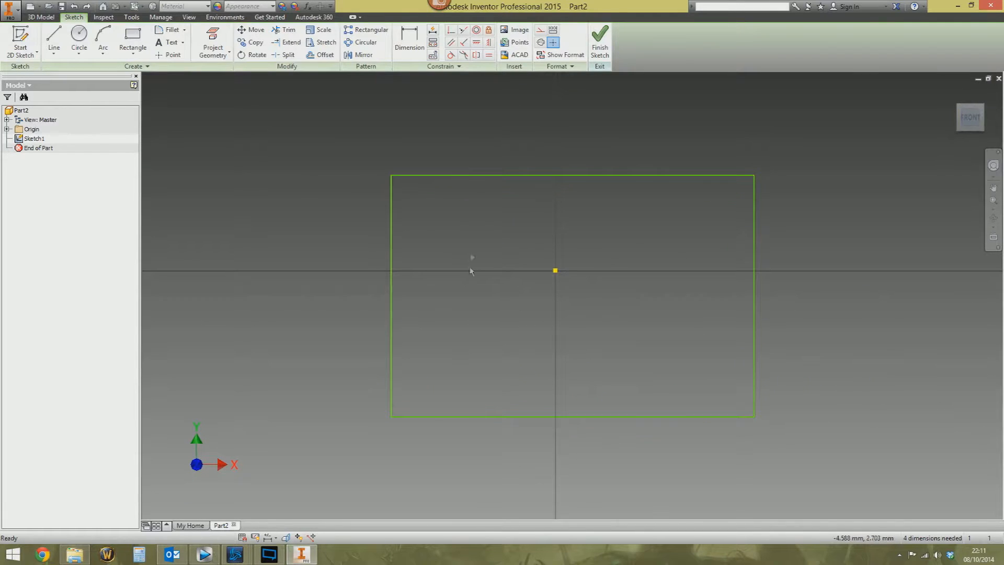
click(52, 38)
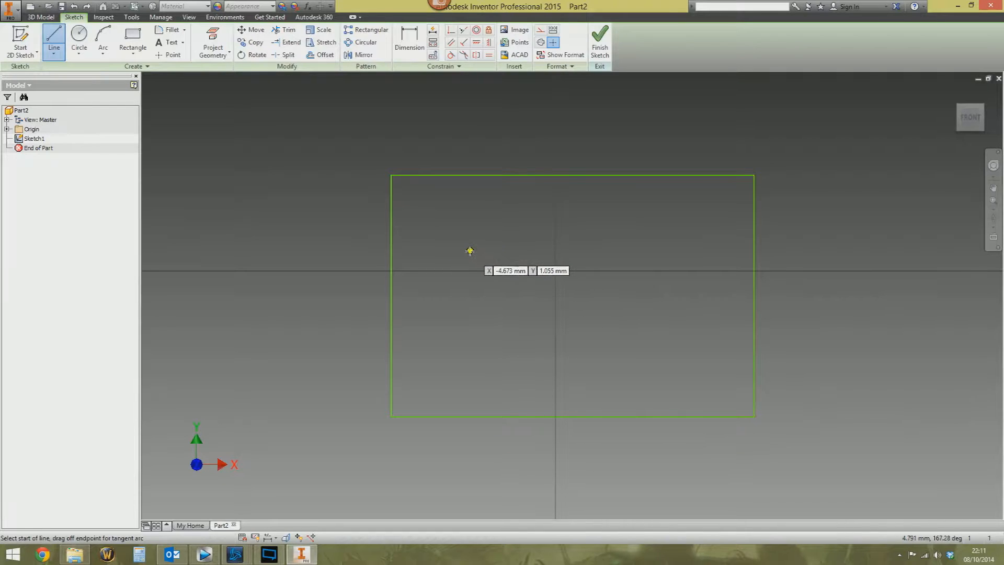
mouse_move(468, 262)
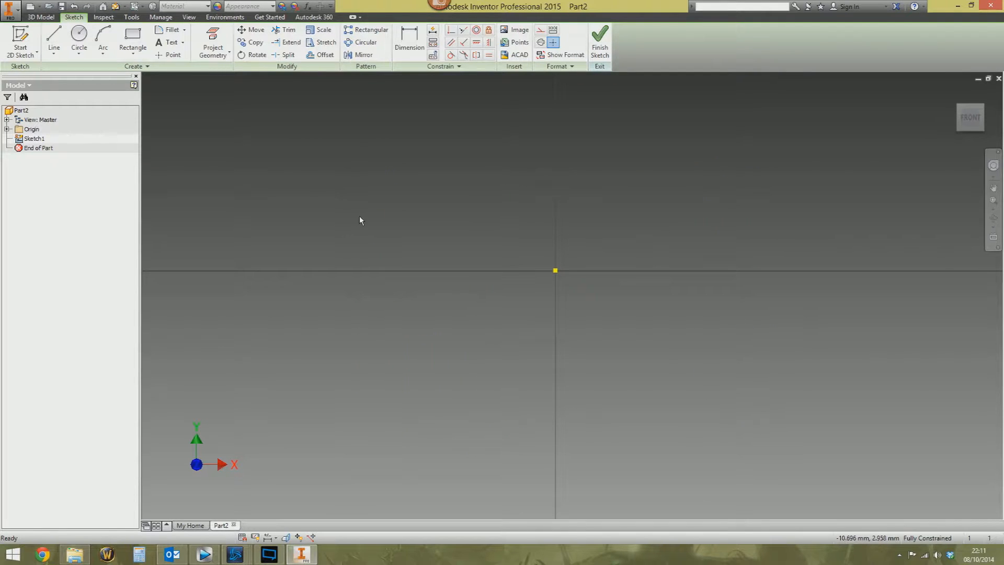
mouse_move(364, 226)
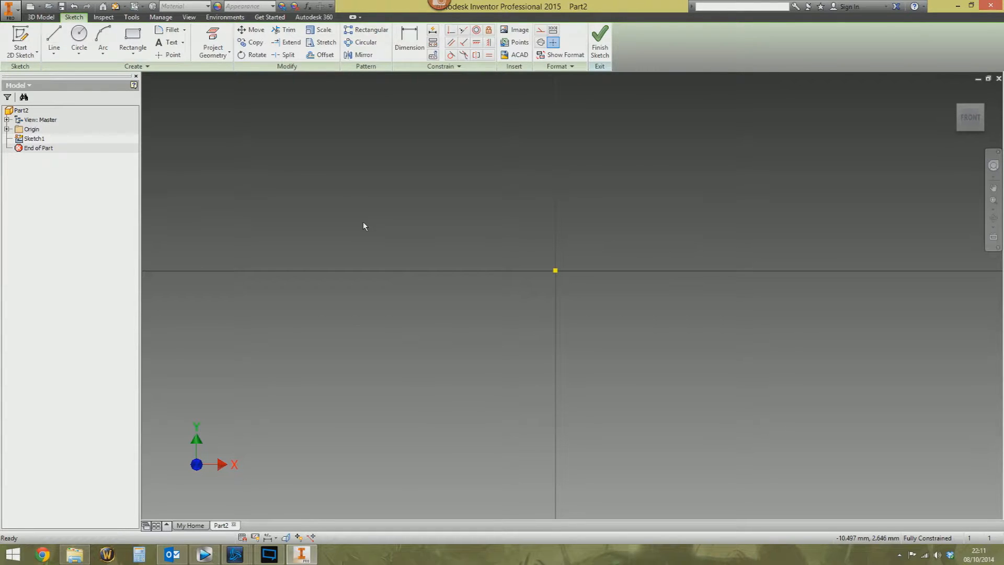
mouse_move(434, 301)
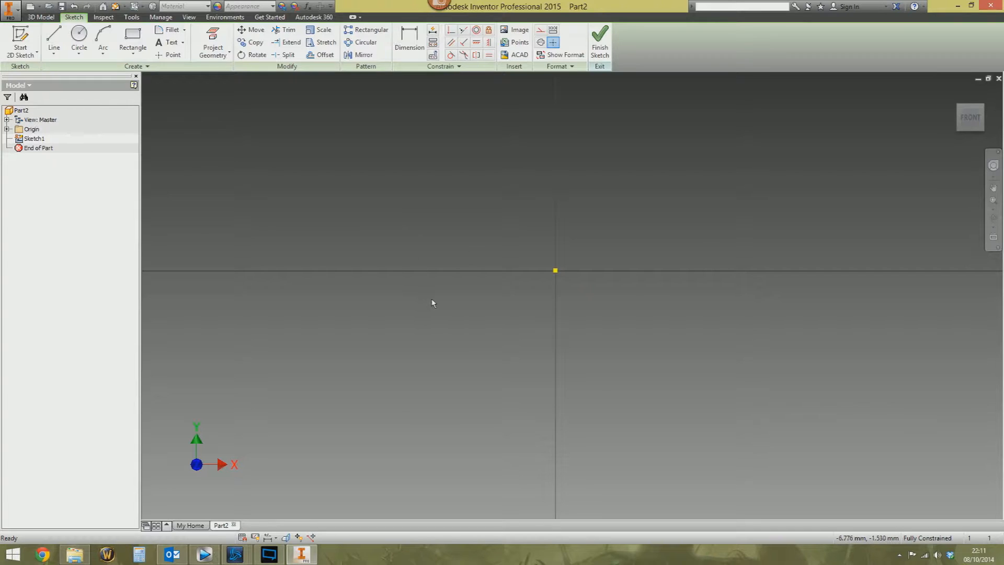
mouse_move(397, 343)
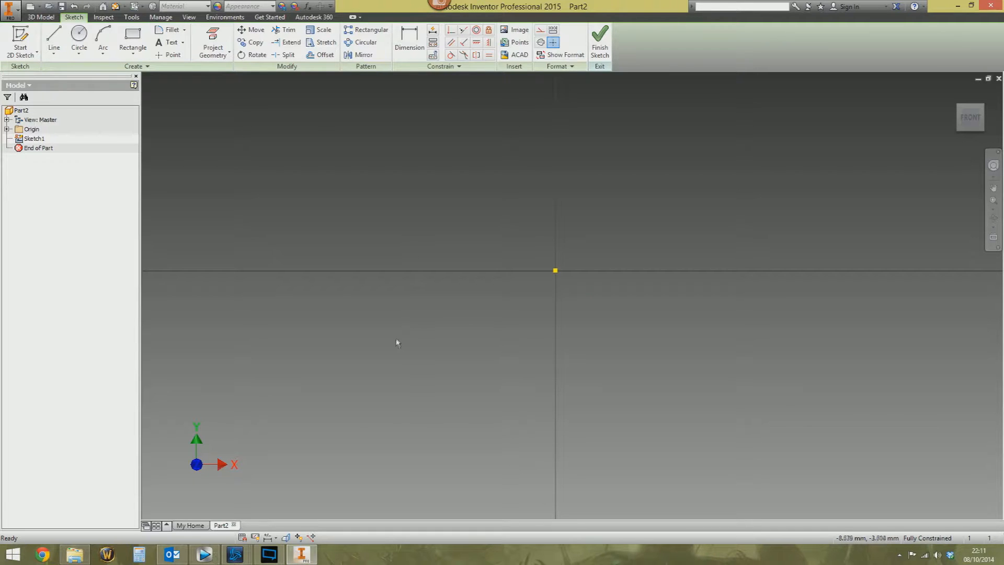
Finish Sketch1 empty and return to 3D modeling
click(602, 40)
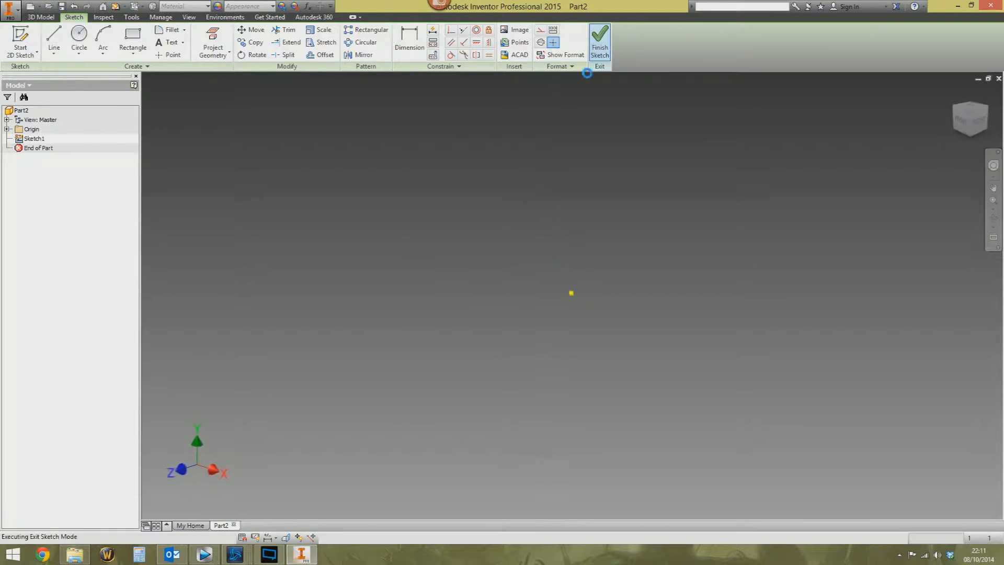
click(601, 39)
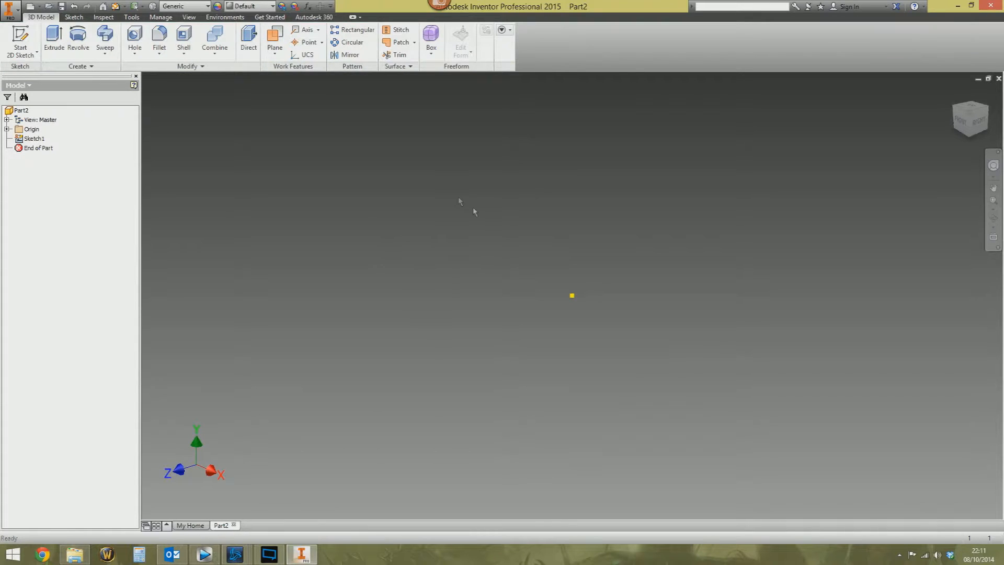
mouse_move(455, 235)
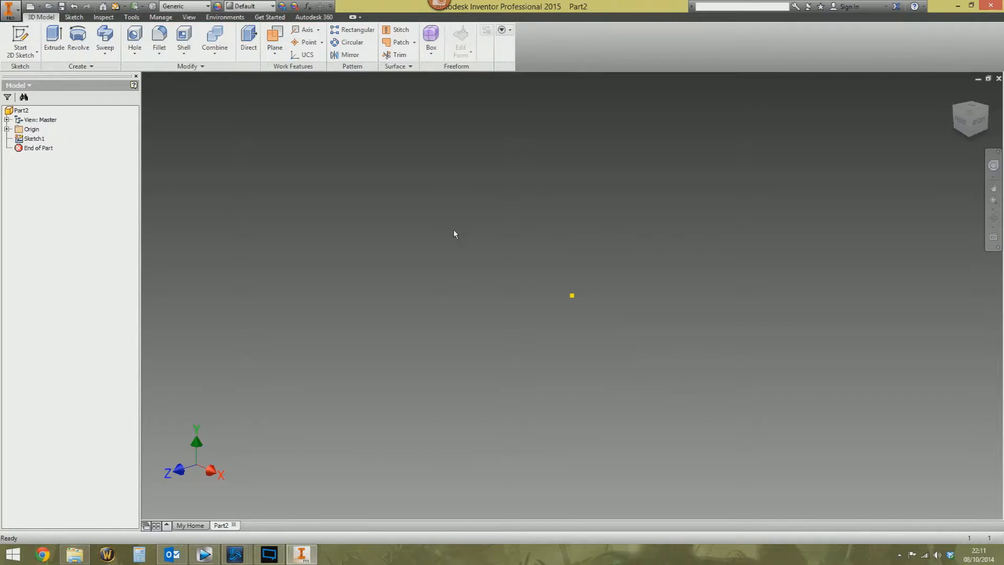
mouse_move(368, 354)
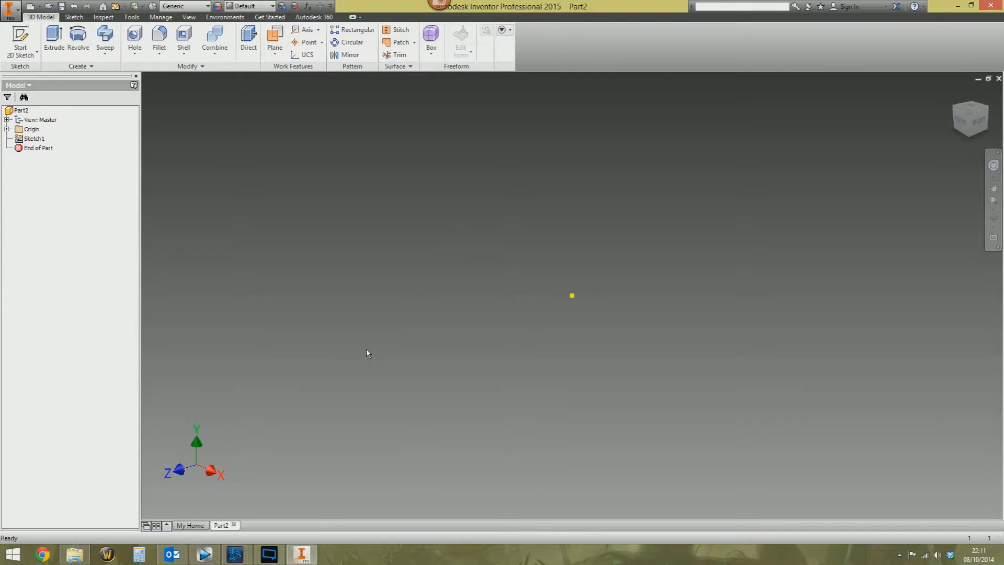
mouse_move(364, 383)
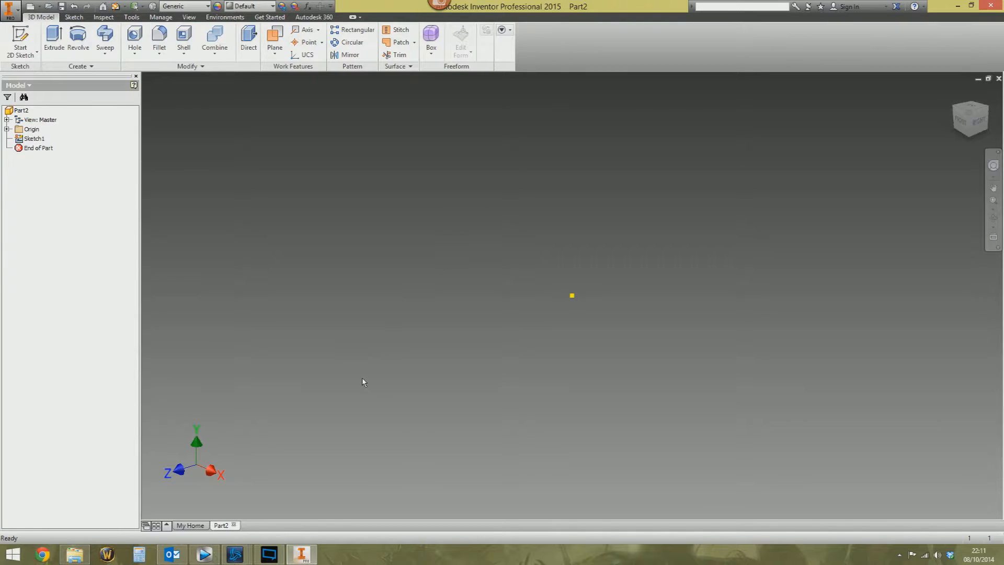
mouse_move(445, 297)
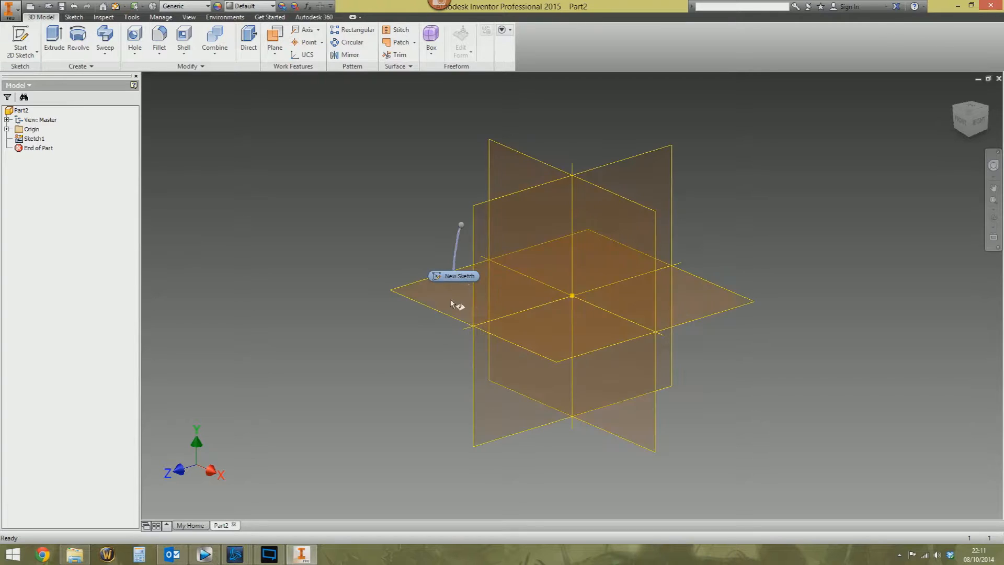
mouse_move(534, 169)
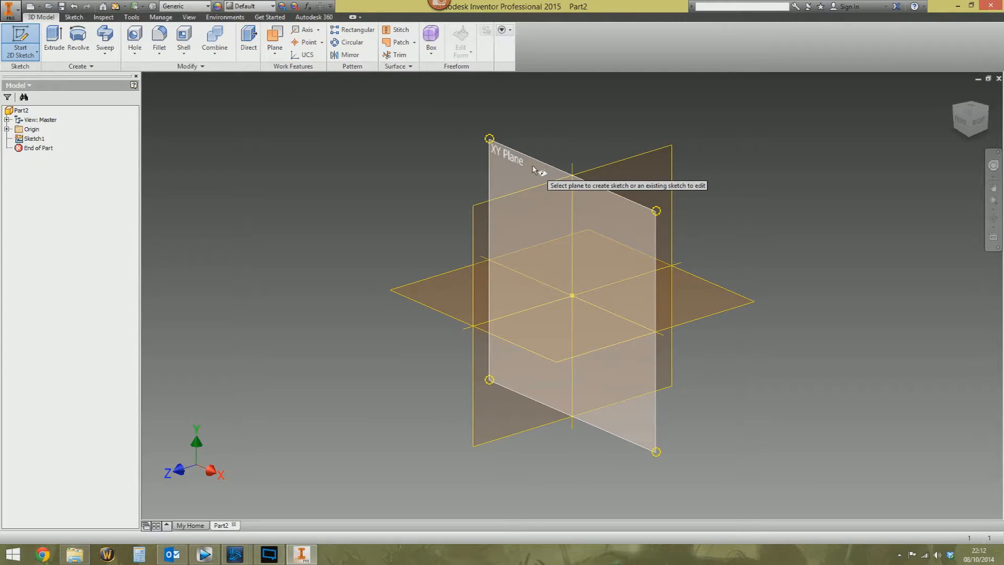
Place Sketch2 on the XY Plane and show its sketch marking menu
click(534, 167)
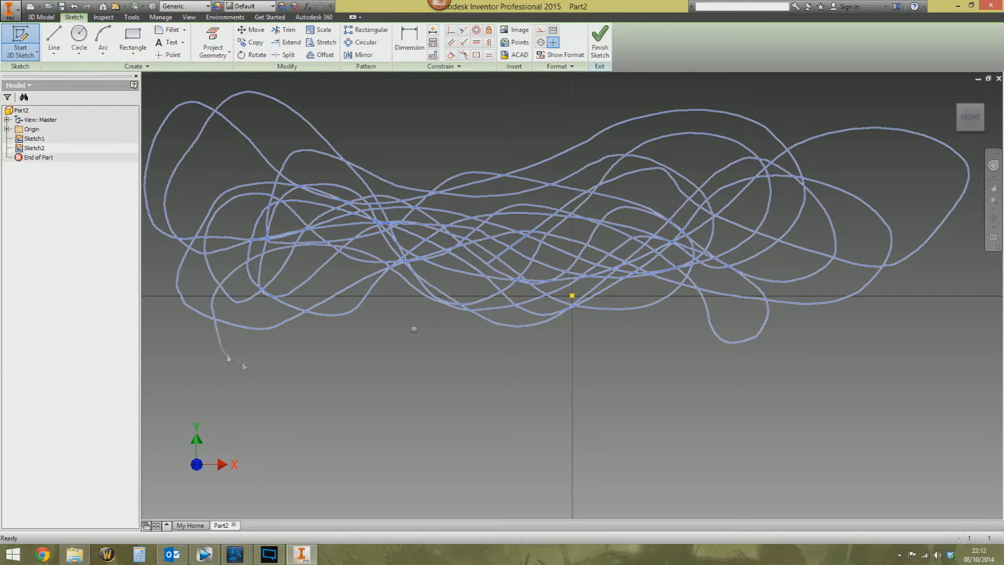
right_click(526, 263)
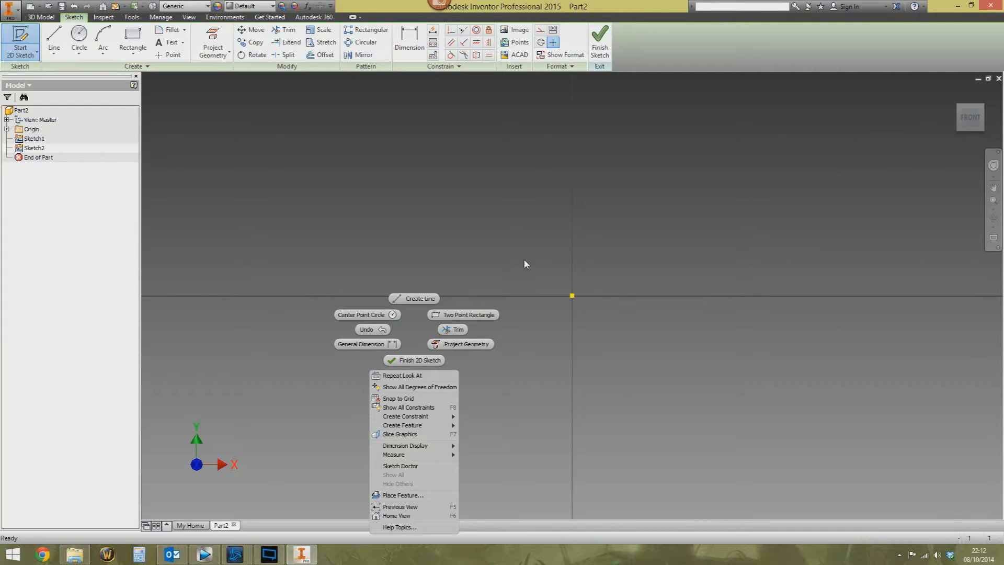
mouse_move(600, 40)
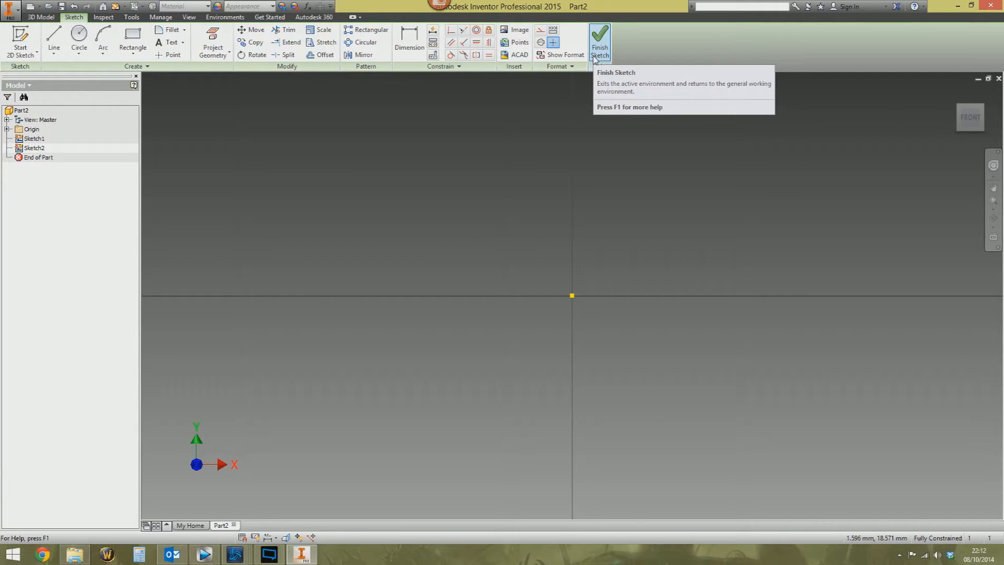
Finish Sketch2, create Sketch3 with a rectangle around the origin, and finish it
click(602, 38)
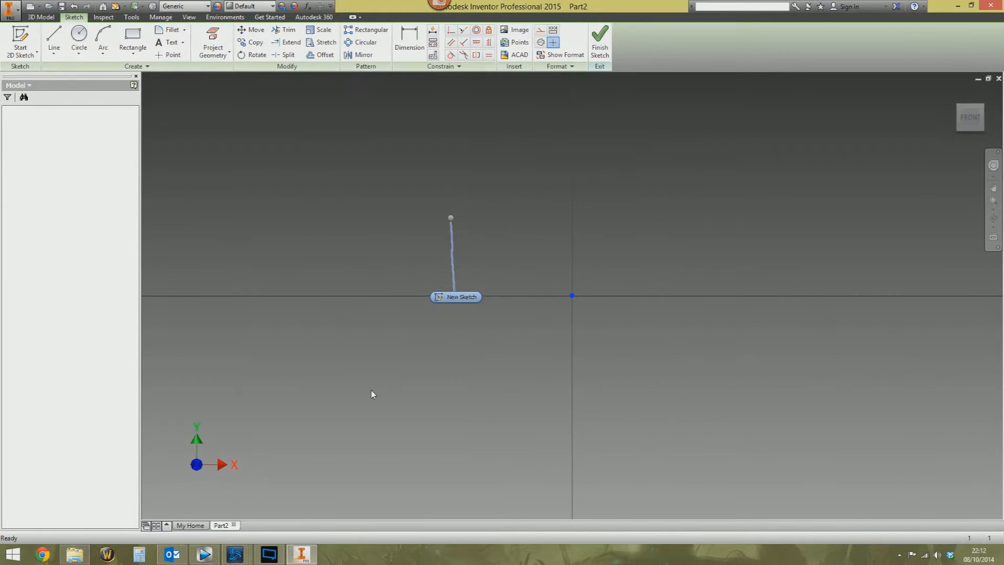
click(132, 37)
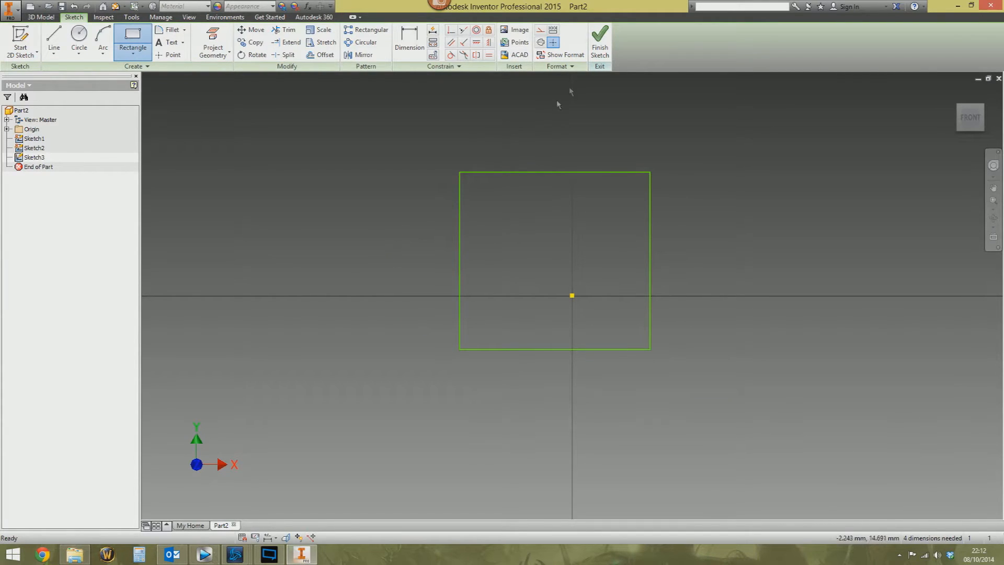
click(600, 38)
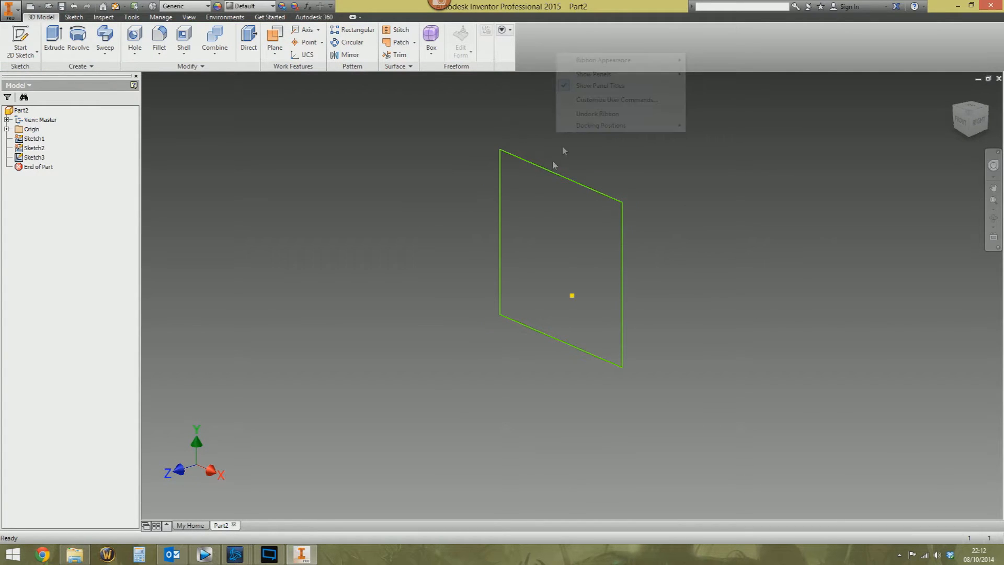
Set the Marking Menu Style to Show Icon Only in Customize User Commands and close it
click(617, 100)
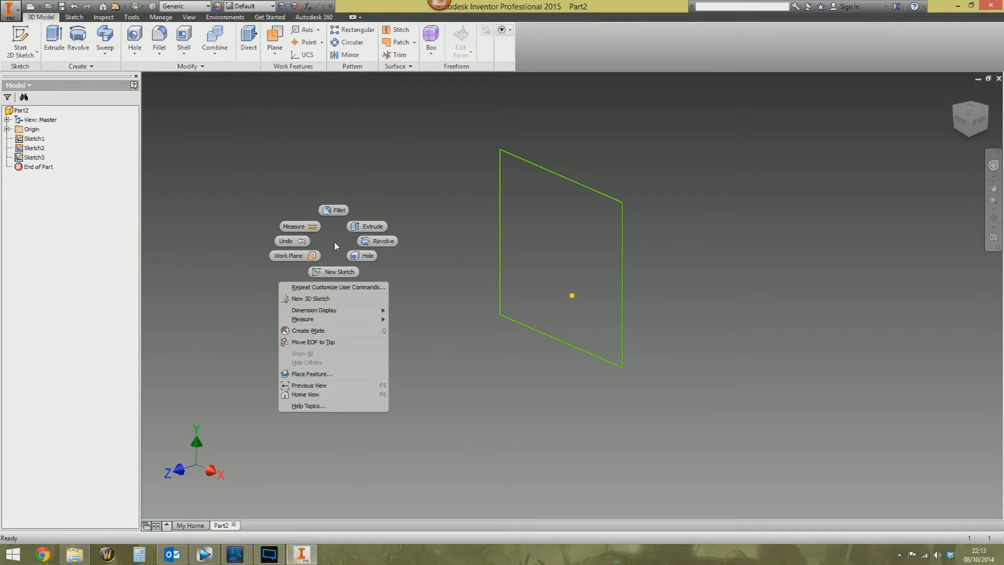
mouse_move(347, 230)
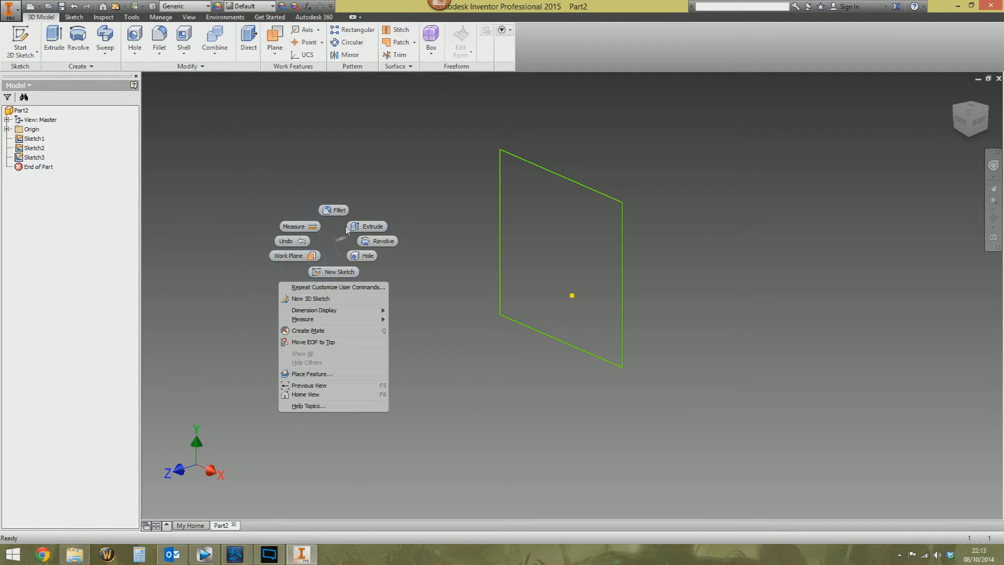
click(338, 287)
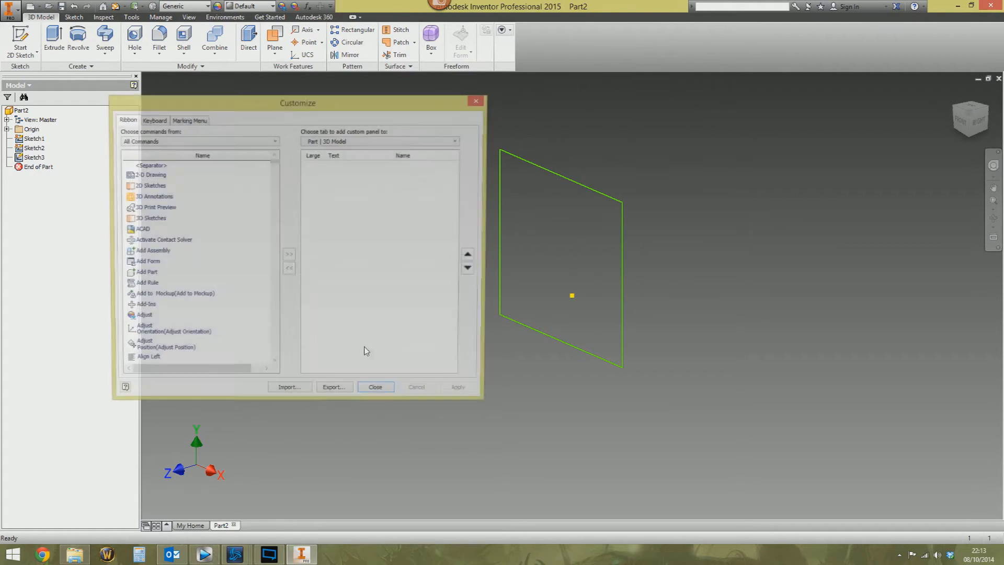
click(188, 119)
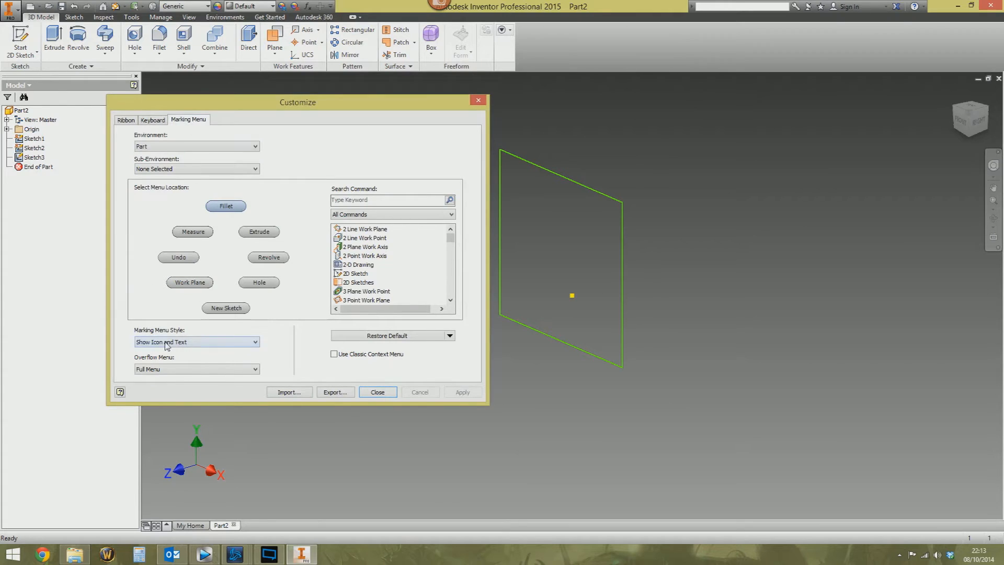
click(197, 341)
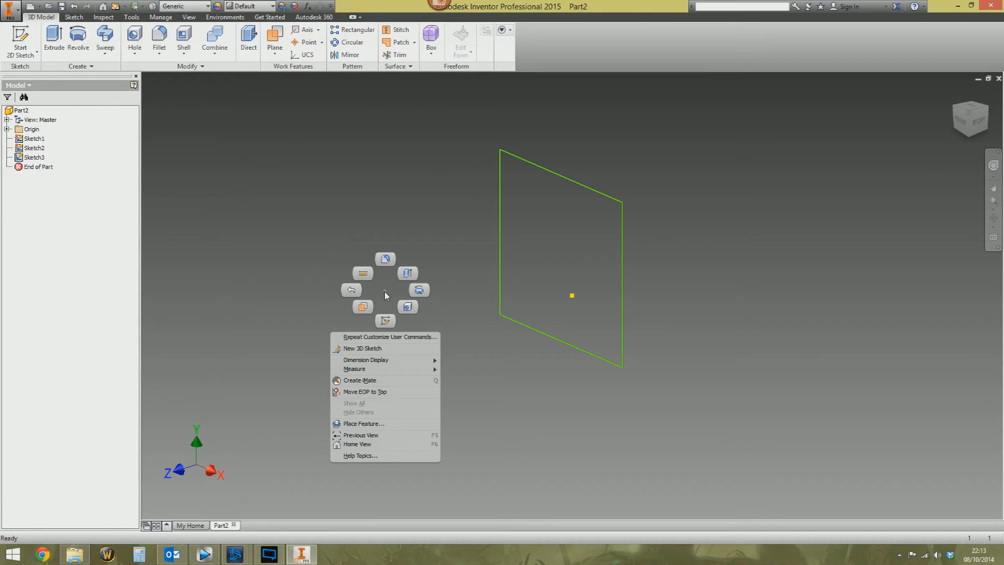
click(391, 240)
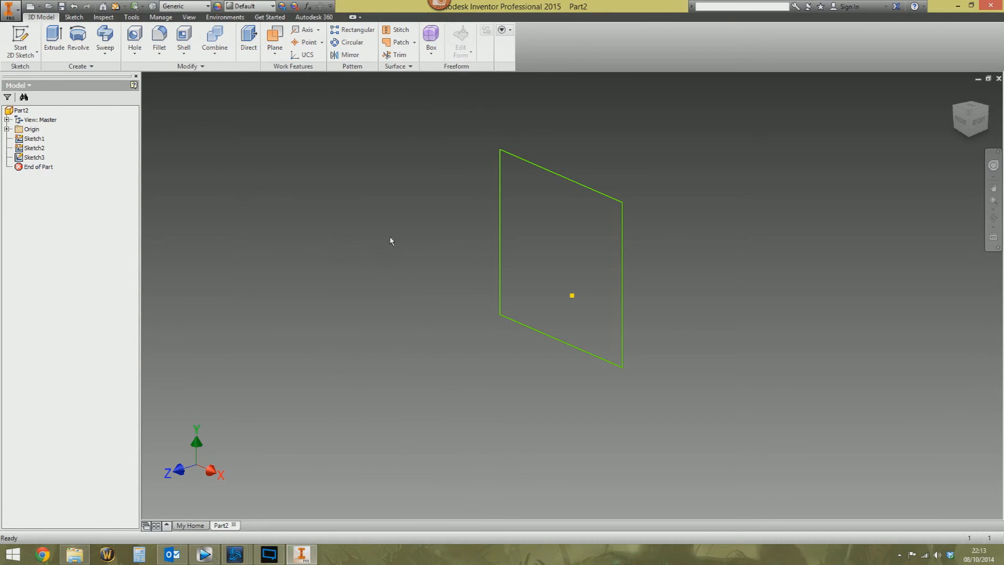